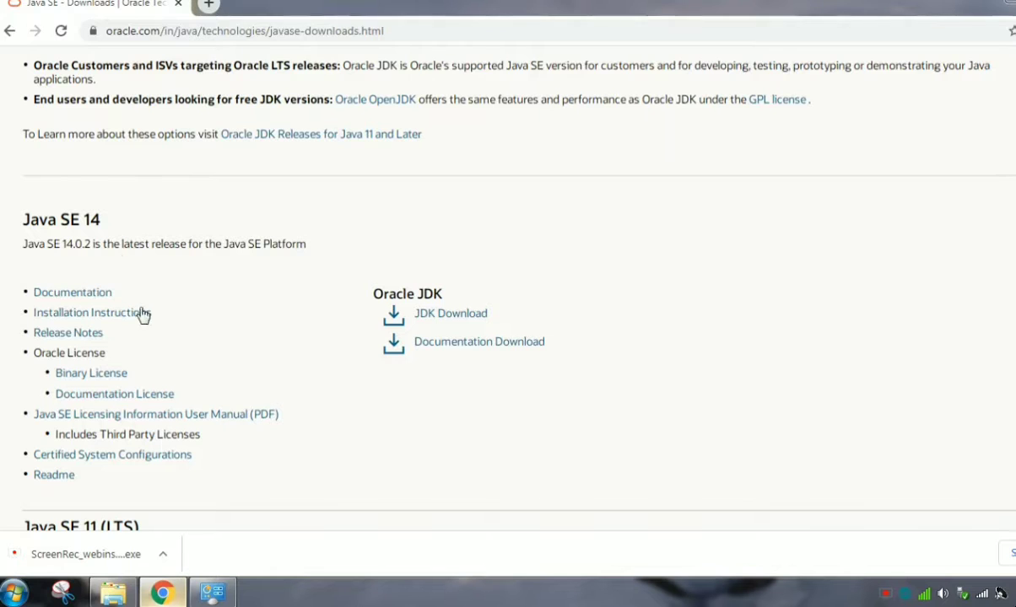
Step: Open Oracle's Java SE Downloads page from the 'java jdk' results and scroll to Java SE 14
left_click(208, 5)
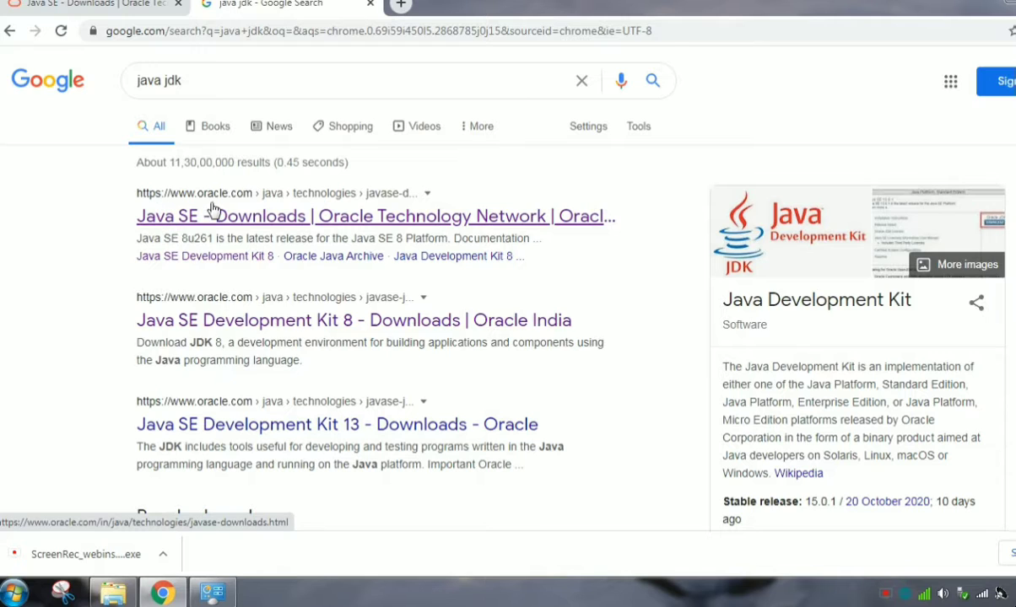
mouse_move(249, 228)
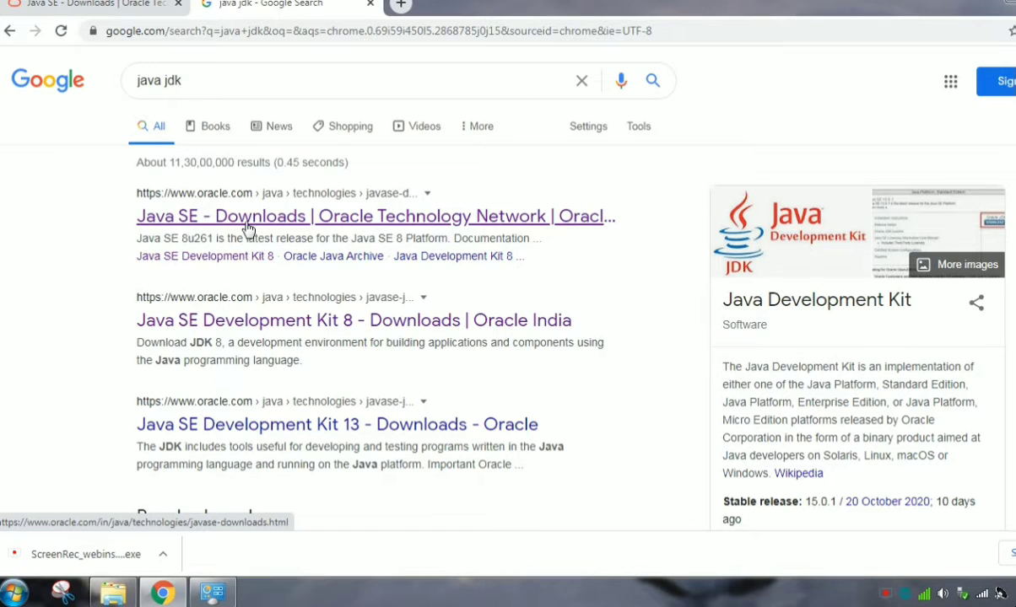
left_click(372, 216)
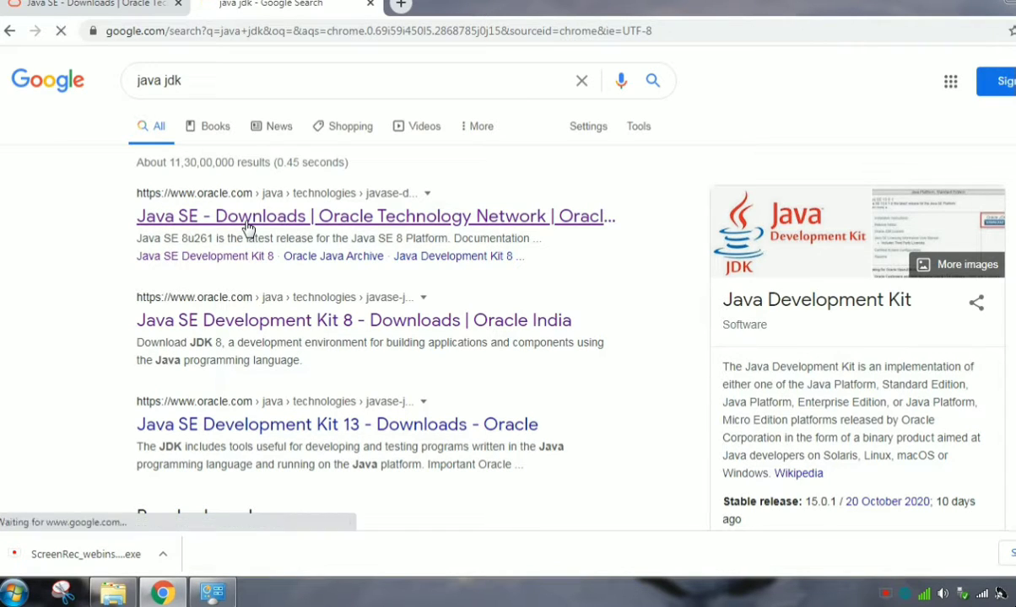
left_click(249, 216)
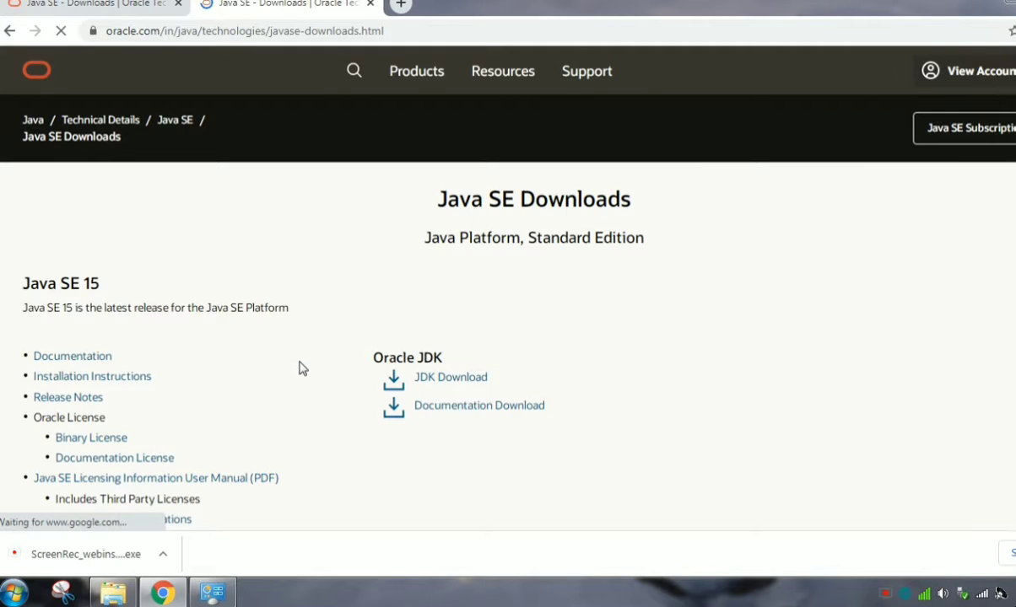
scroll("down", 3)
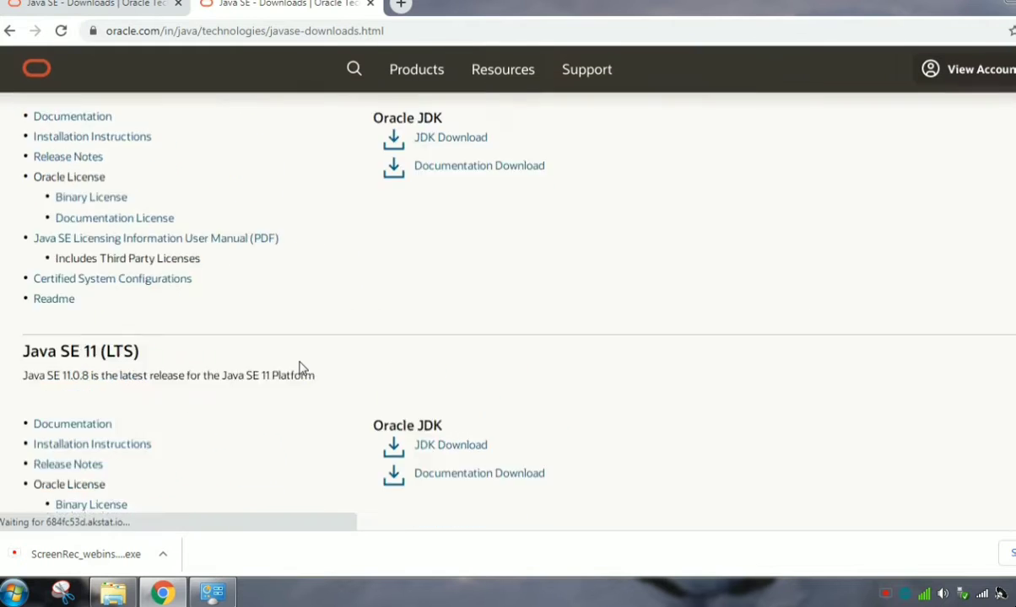
scroll("down", 3)
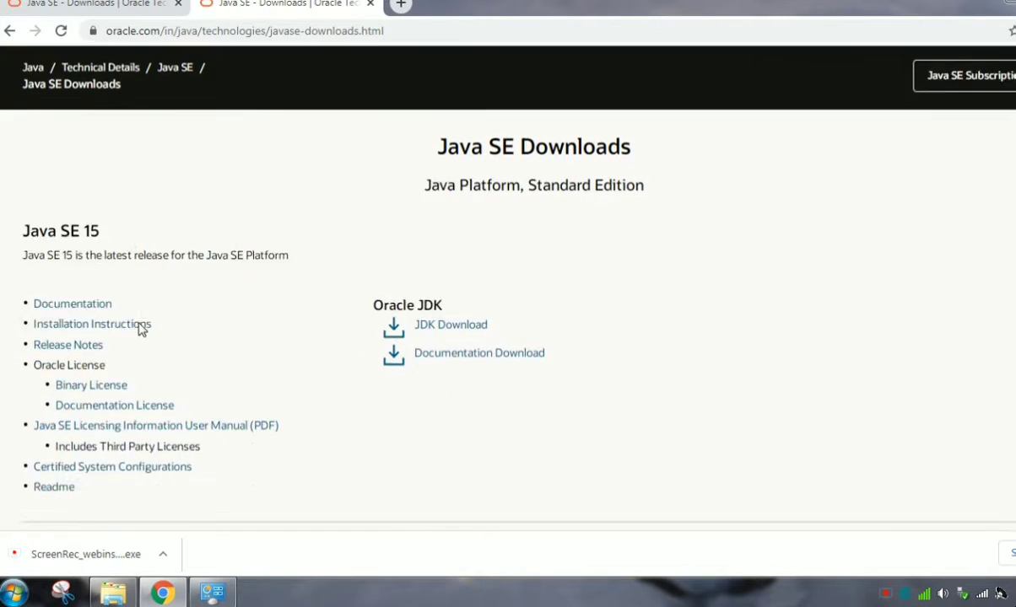
scroll("down", 3)
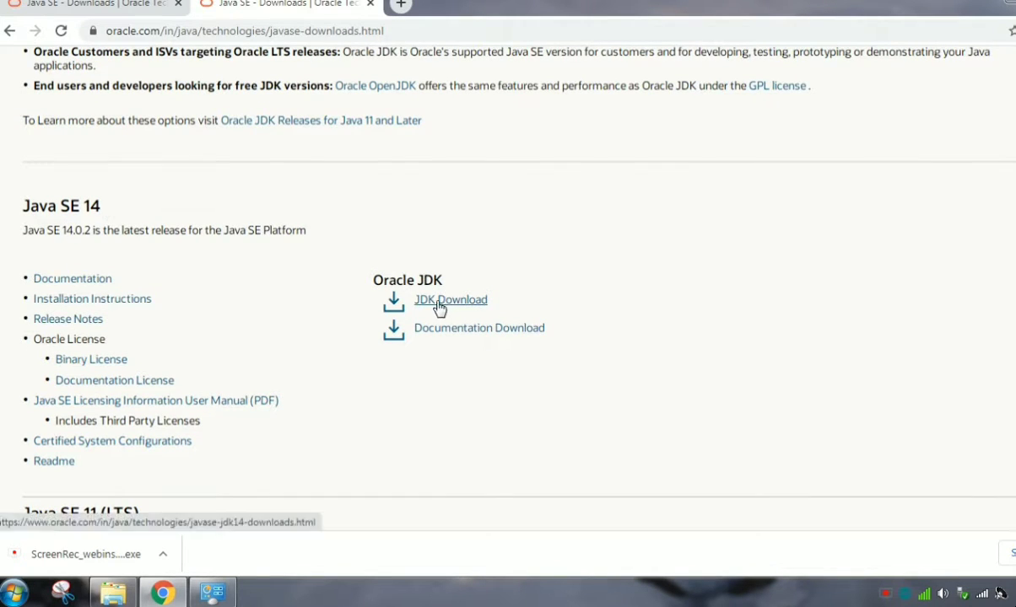
Step: Open the JDK 15 downloads page and request jdk-15.0.1_windows-x64_bin.exe, bringing up the license prompt
left_click(450, 300)
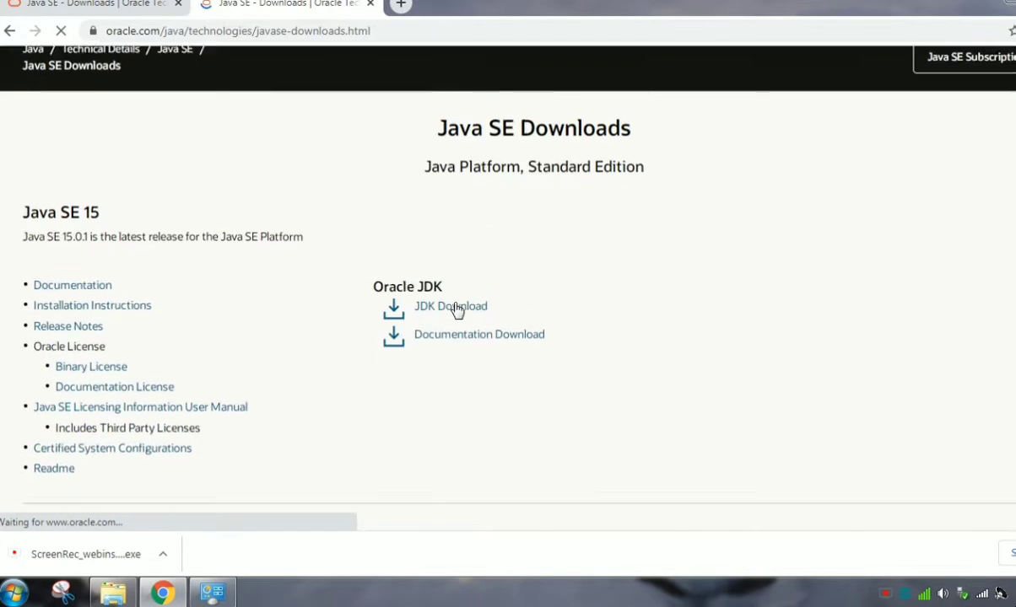
scroll("down", 3)
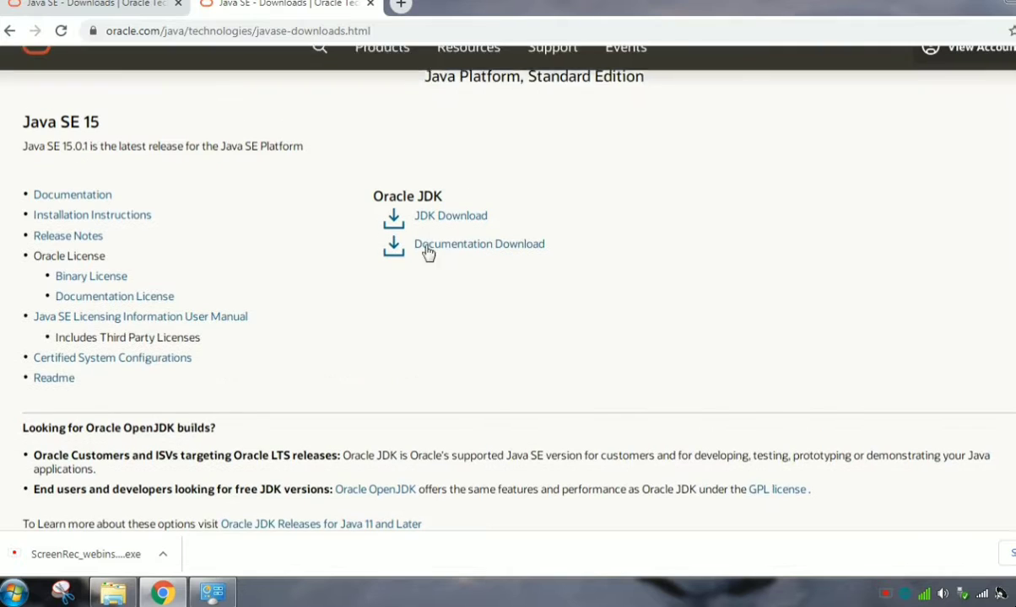
left_click(451, 215)
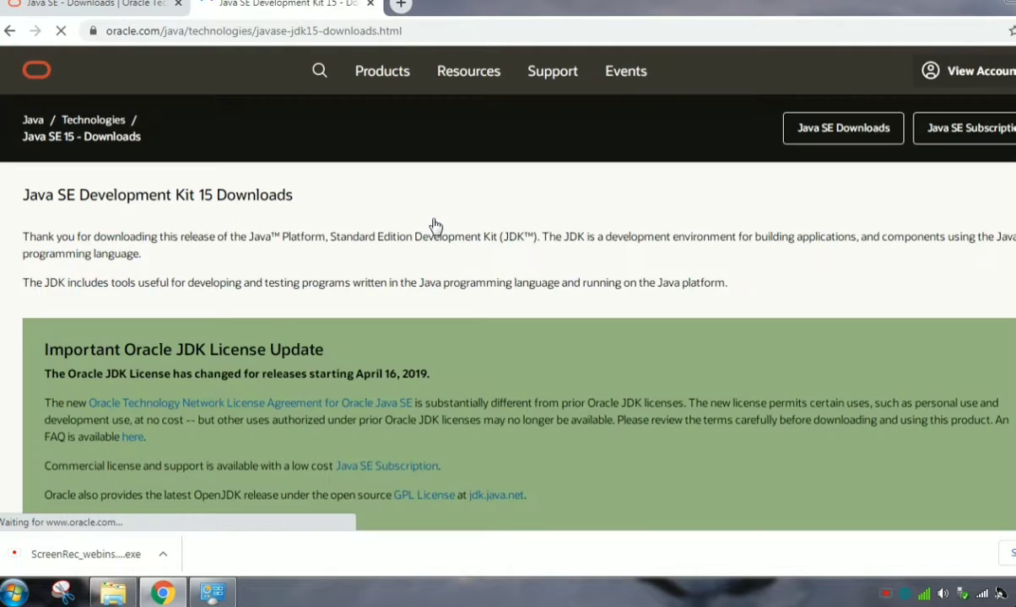
scroll("down", 3)
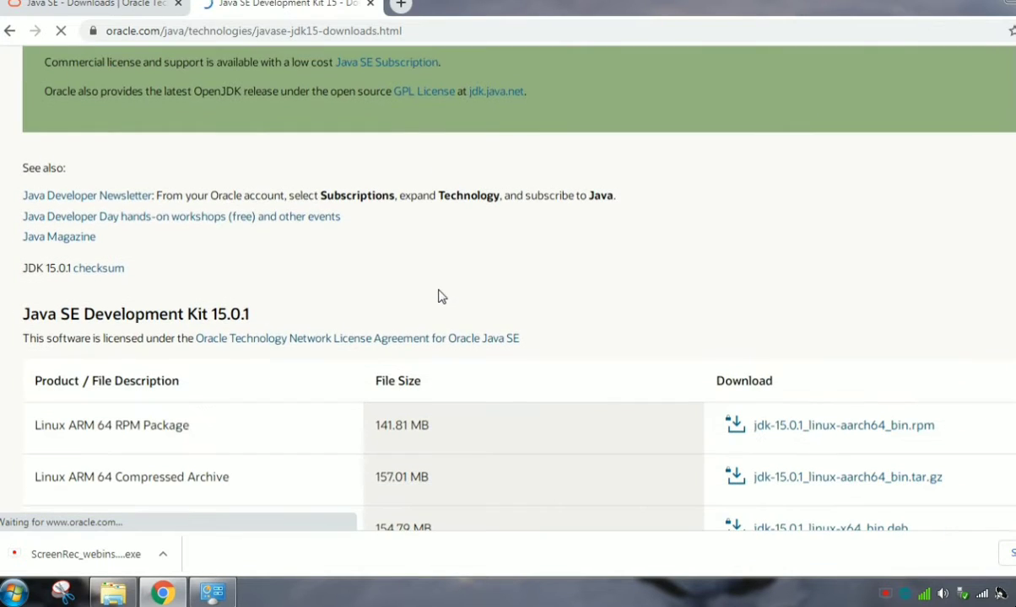
scroll("down", 3)
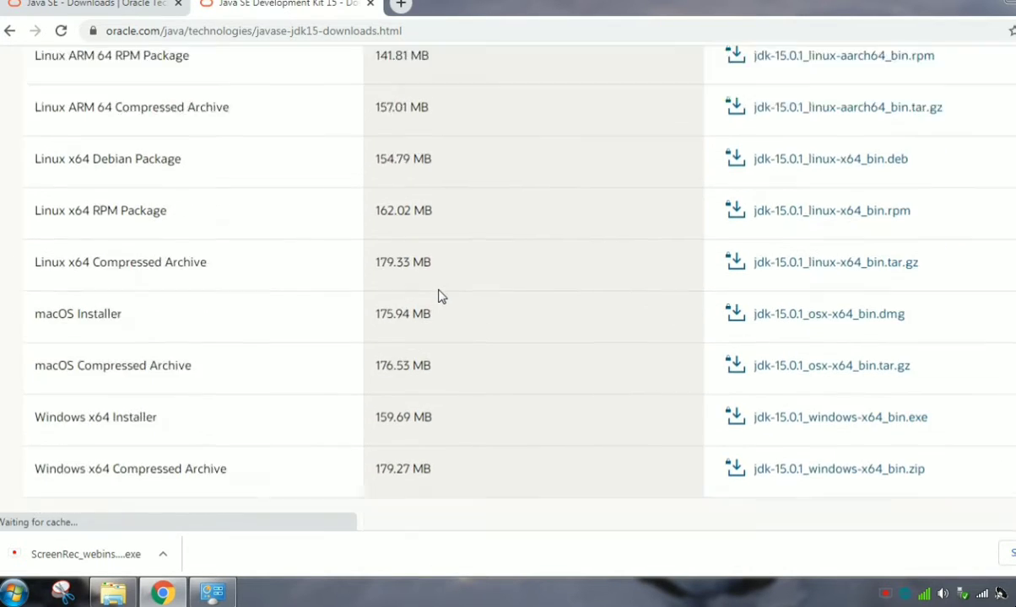
scroll("down", 3)
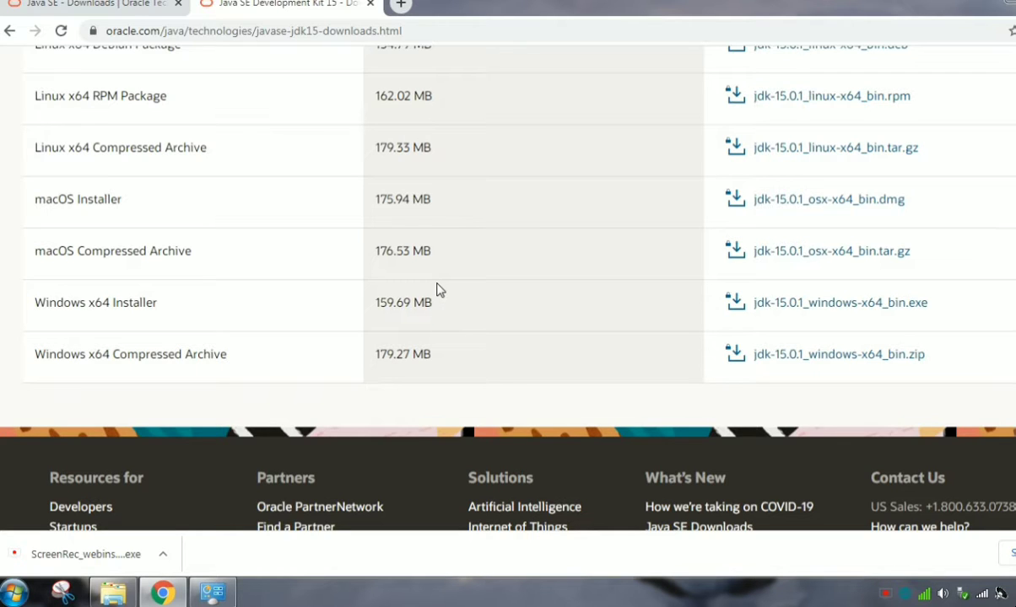
mouse_move(81, 330)
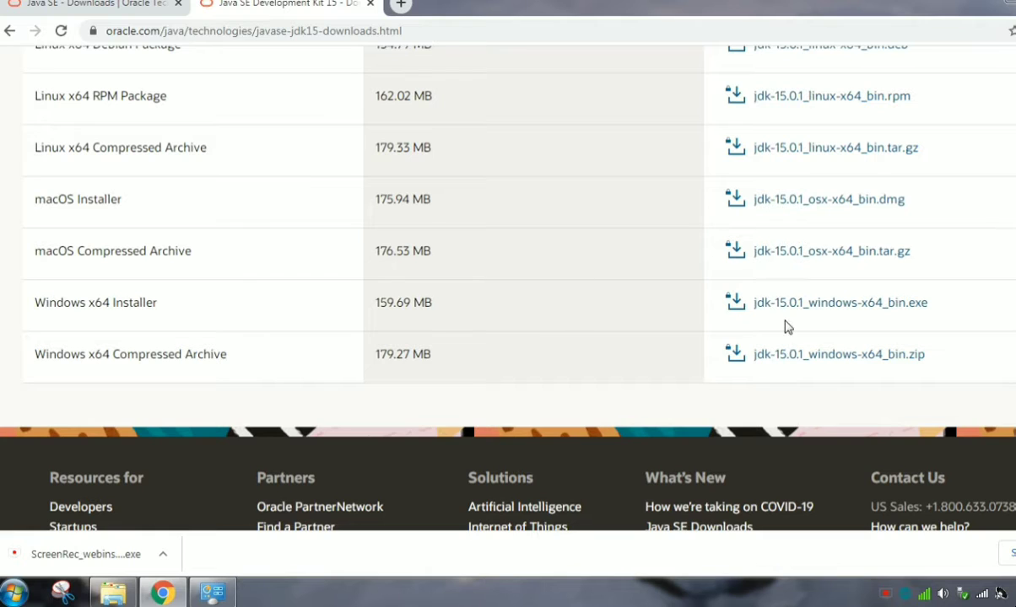
mouse_move(154, 335)
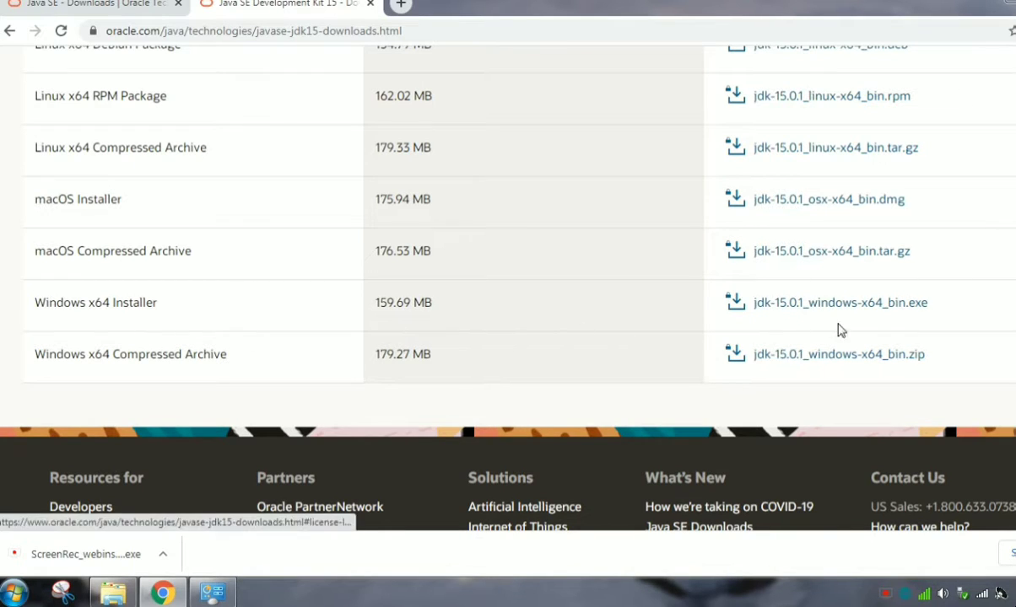
mouse_move(851, 333)
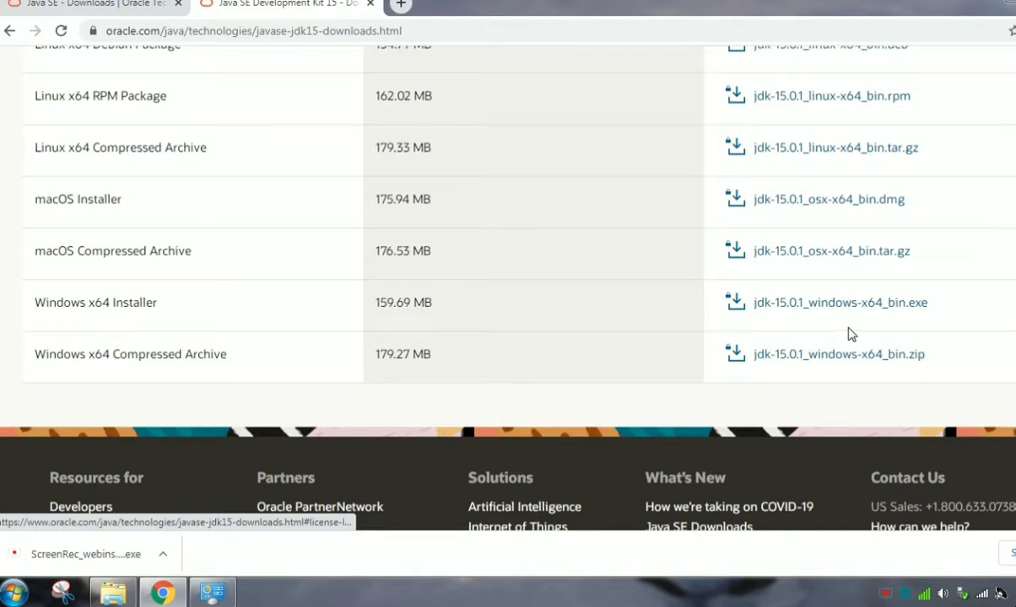
mouse_move(306, 343)
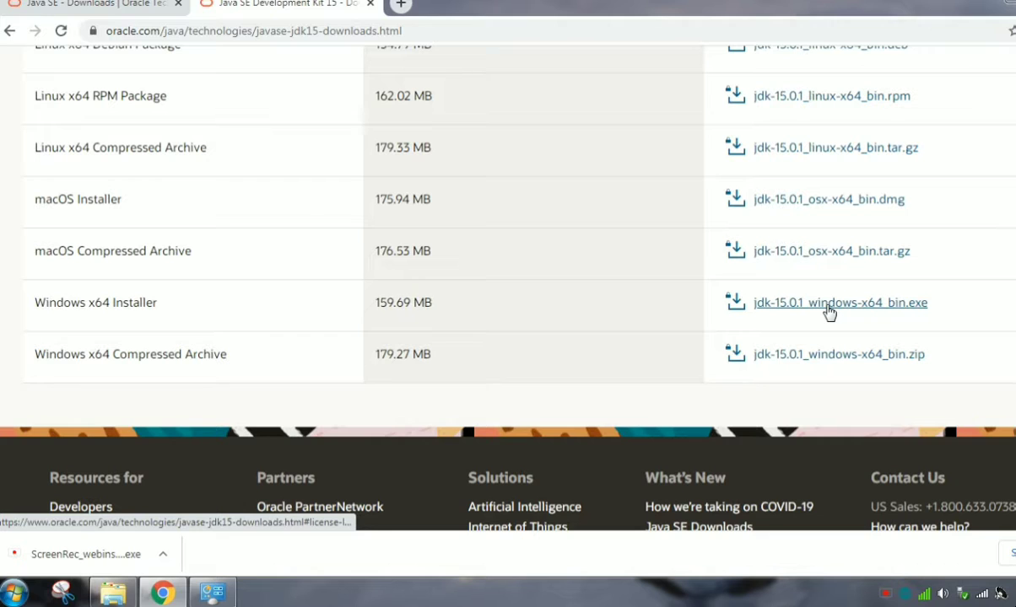
left_click(839, 302)
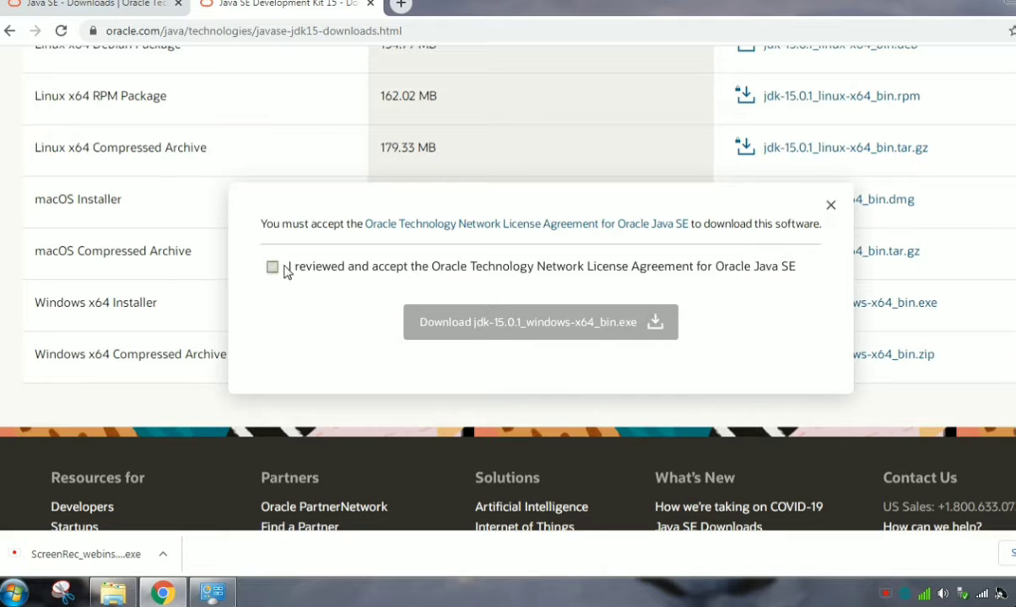
Step: Accept the Oracle license and check Computer Properties to confirm 64-bit Windows 7 Ultimate
left_click(272, 267)
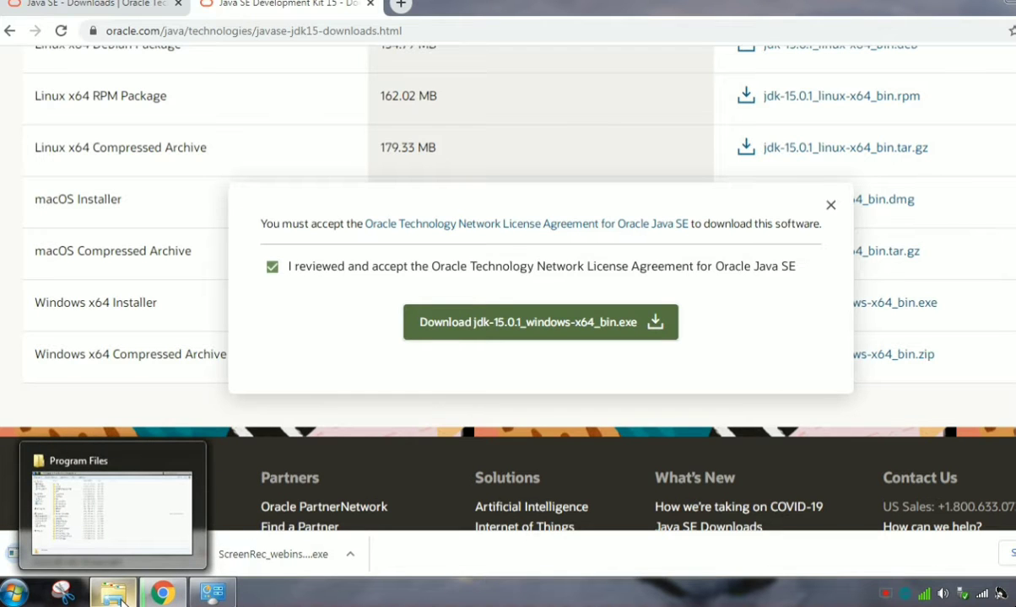
left_click(539, 321)
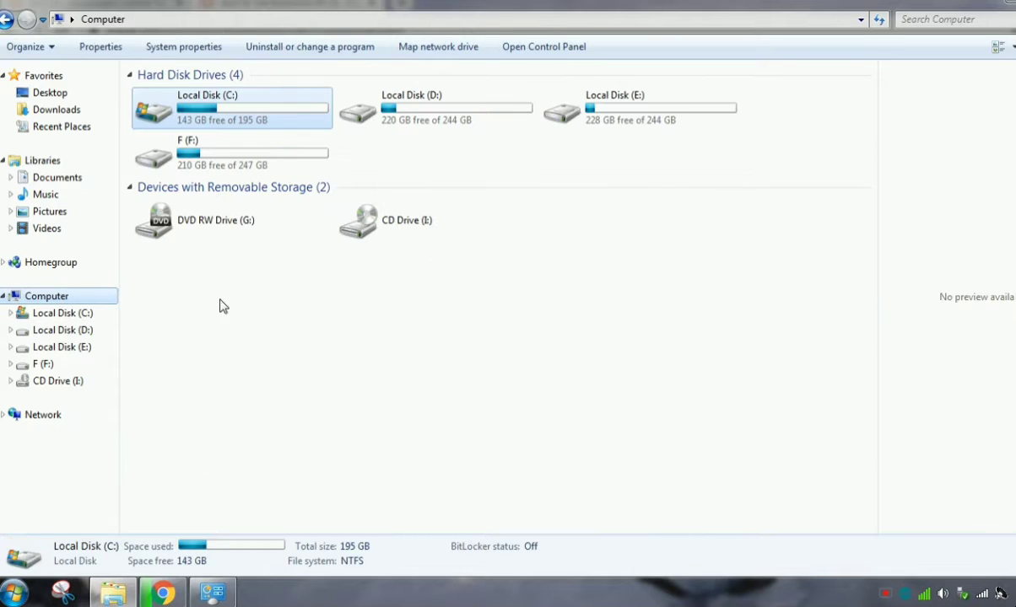
right_click(223, 306)
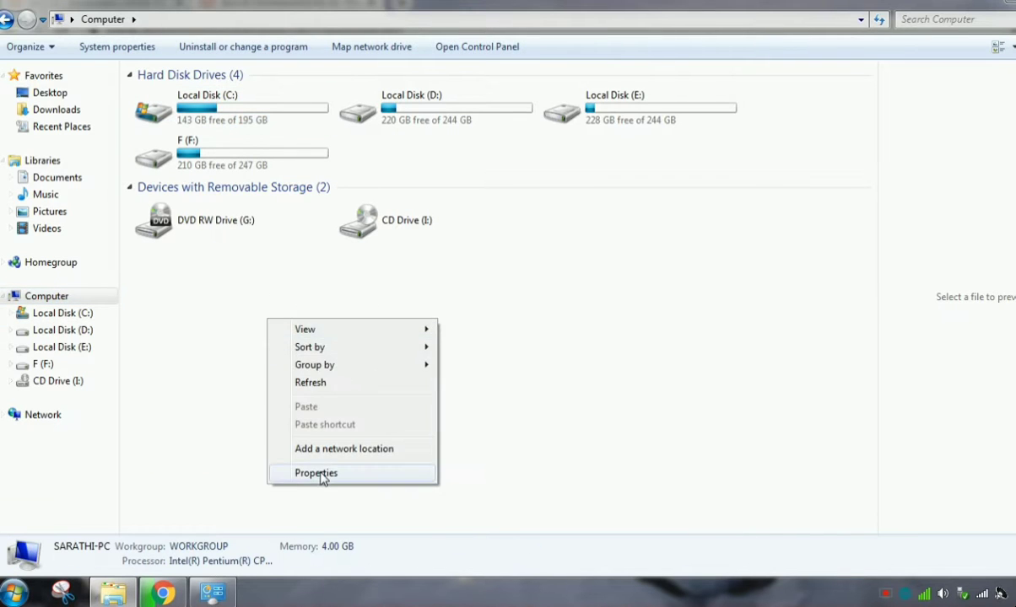
left_click(315, 472)
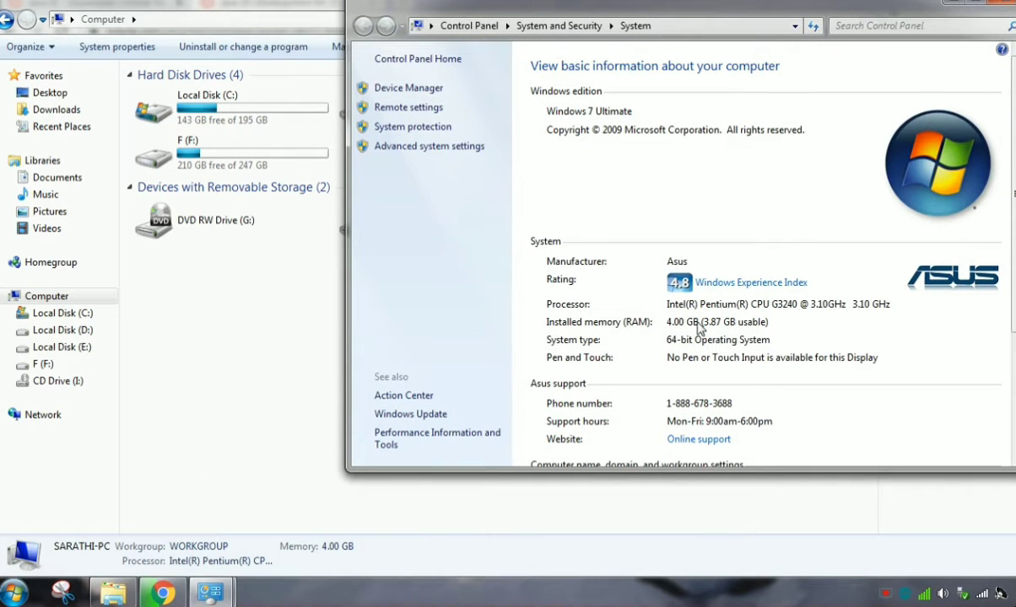
mouse_move(960, 126)
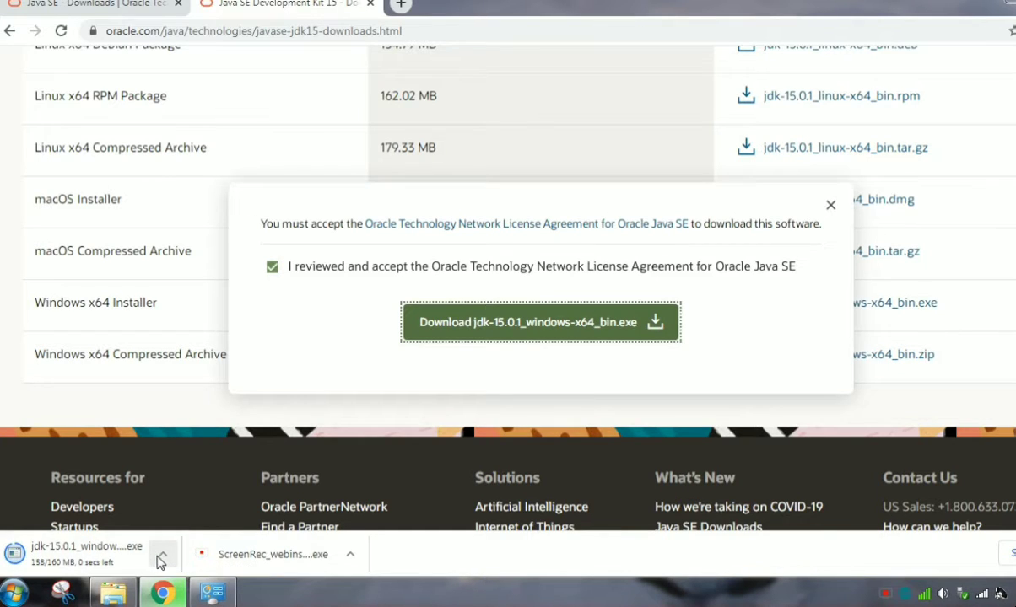
Step: Run the downloaded jdk-15.0.1_windows-x64_bin.exe from Chrome's download bar to start setup
left_click(163, 555)
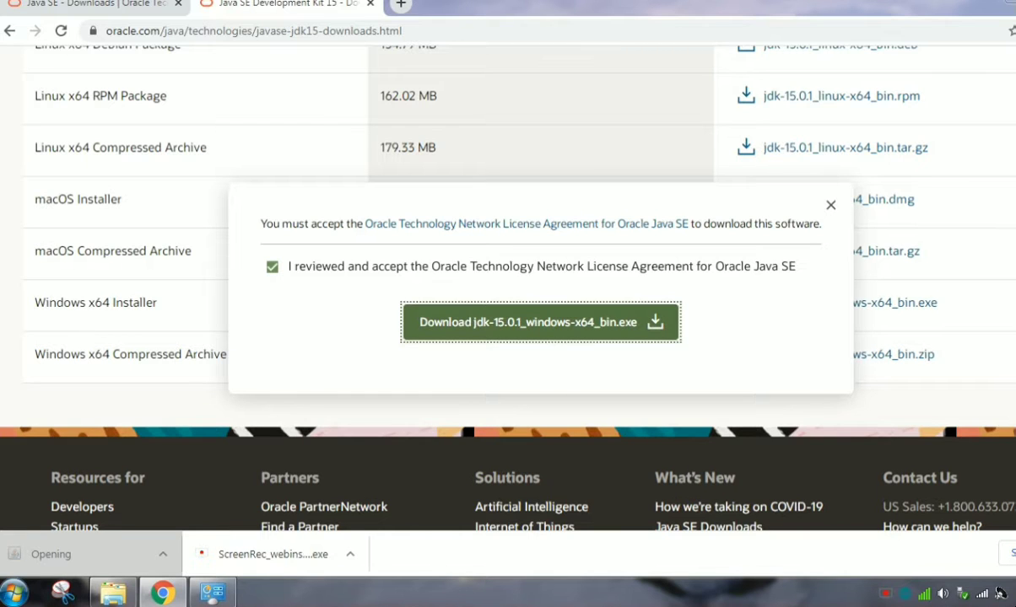
left_click(539, 322)
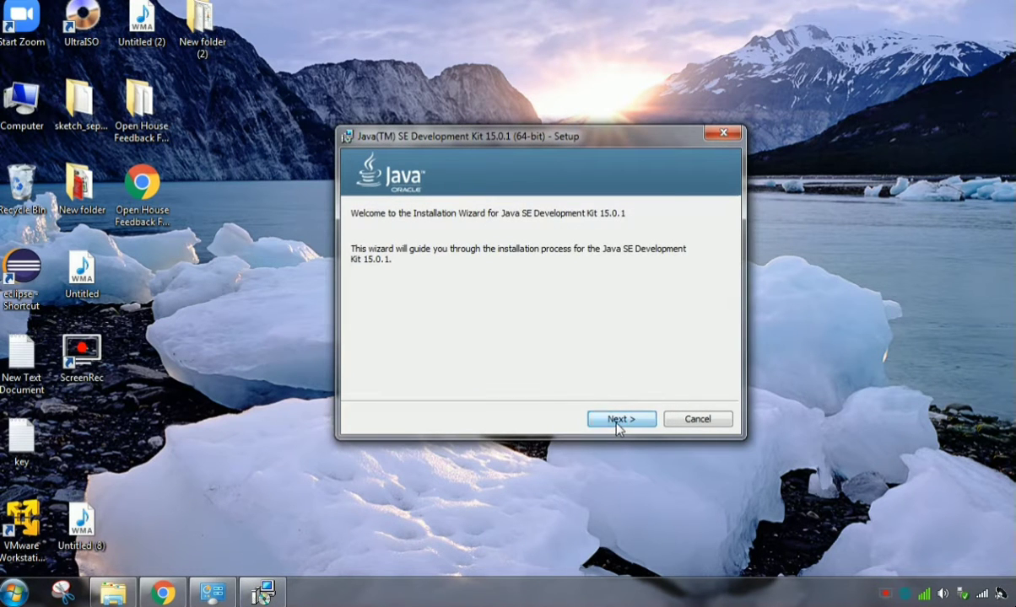
Step: Advance past the welcome page and install JDK 15.0.1 to the default destination folder
left_click(621, 420)
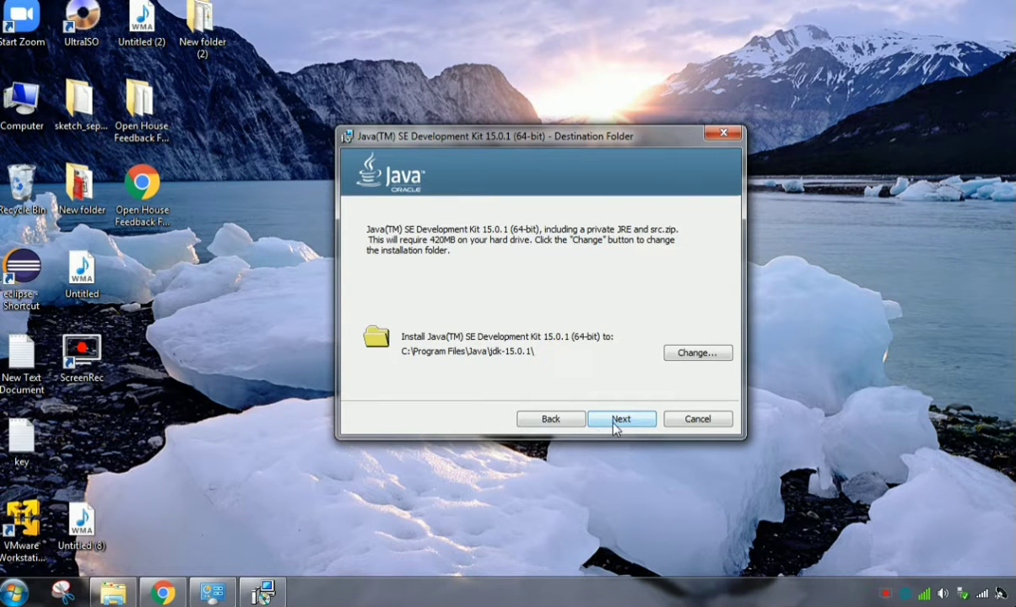
left_click(621, 419)
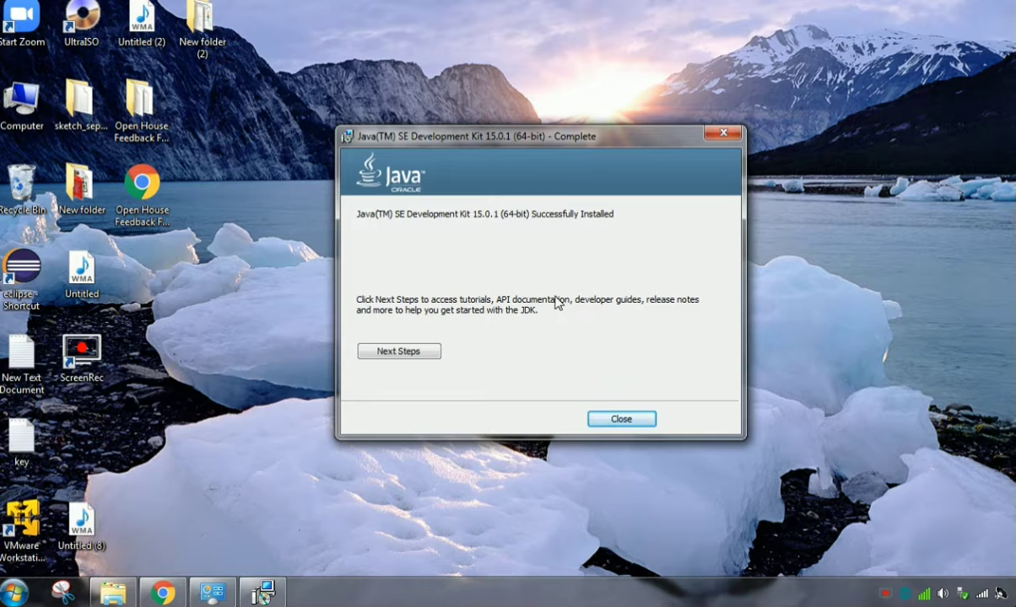
mouse_move(422, 225)
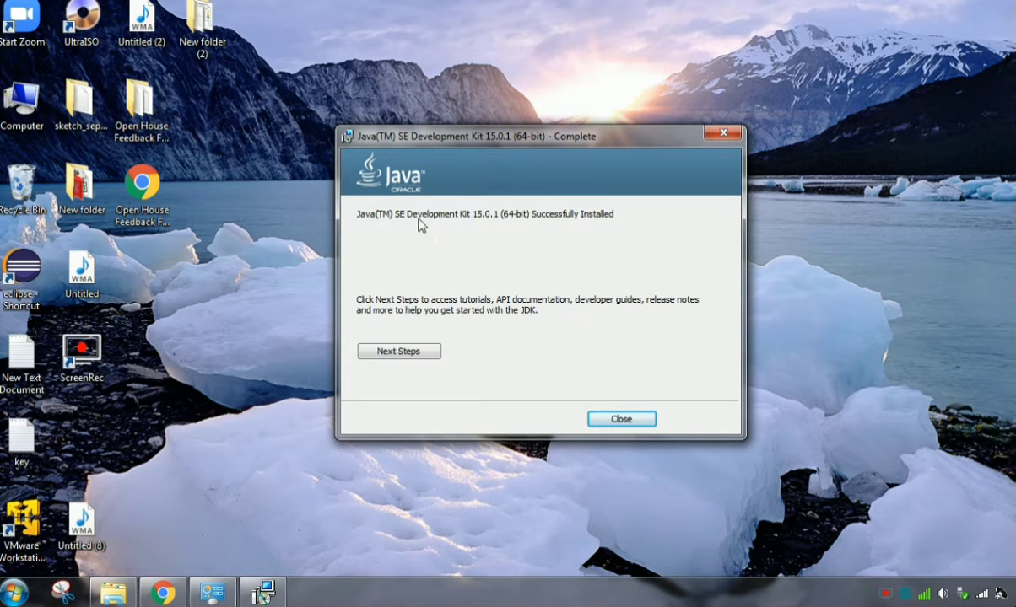
mouse_move(509, 226)
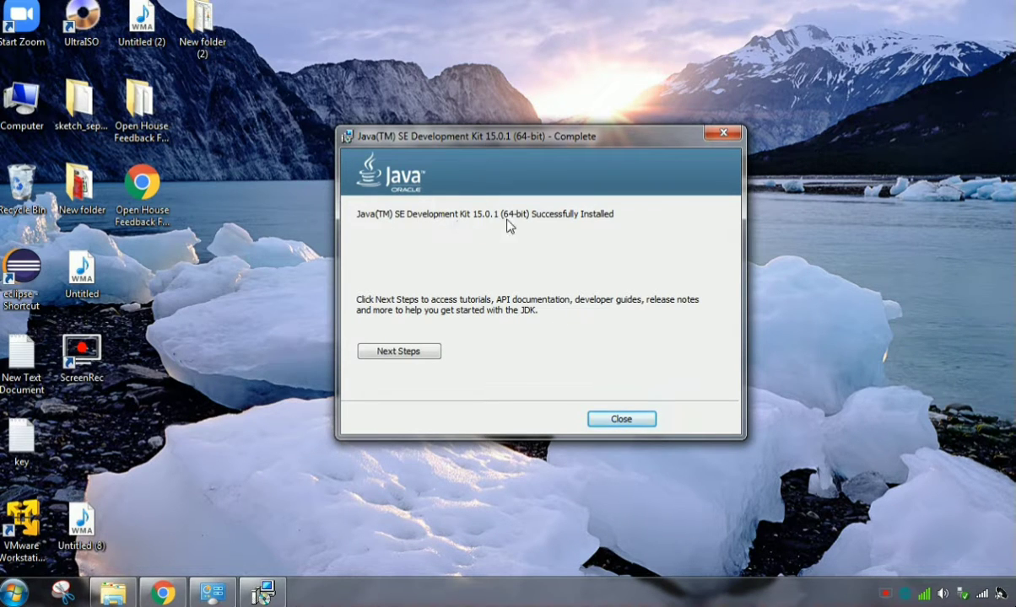
mouse_move(625, 394)
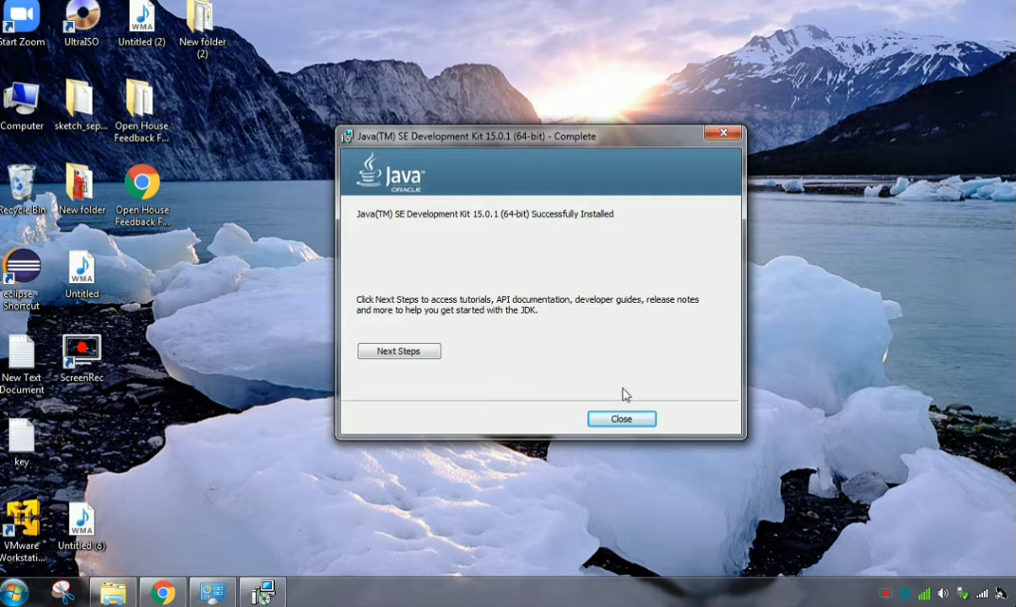
Step: Close the installer and browse Explorer to C:\Program Files\Java\jdk-15.0.1
left_click(621, 418)
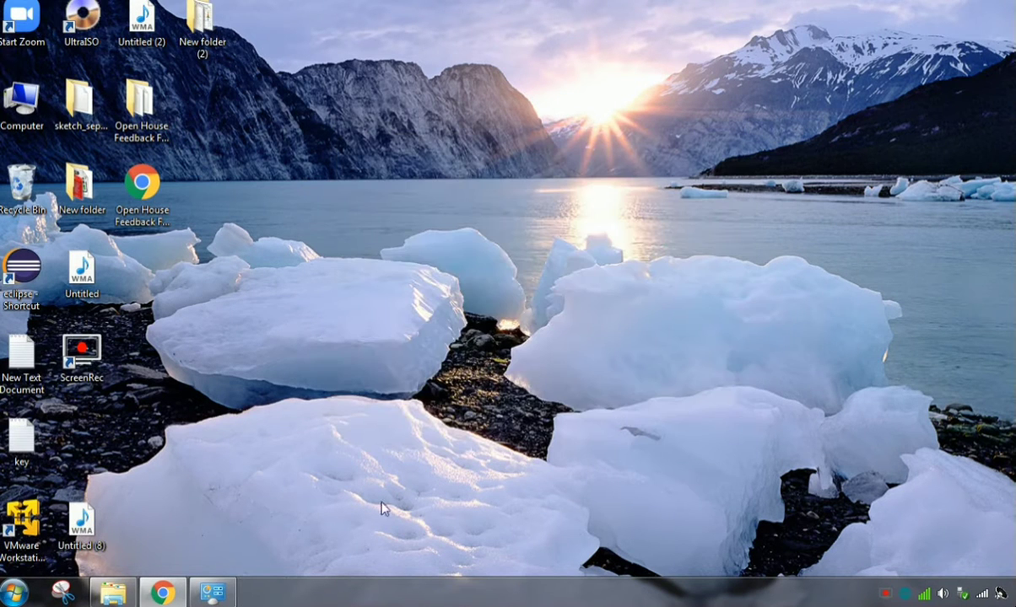
mouse_move(114, 590)
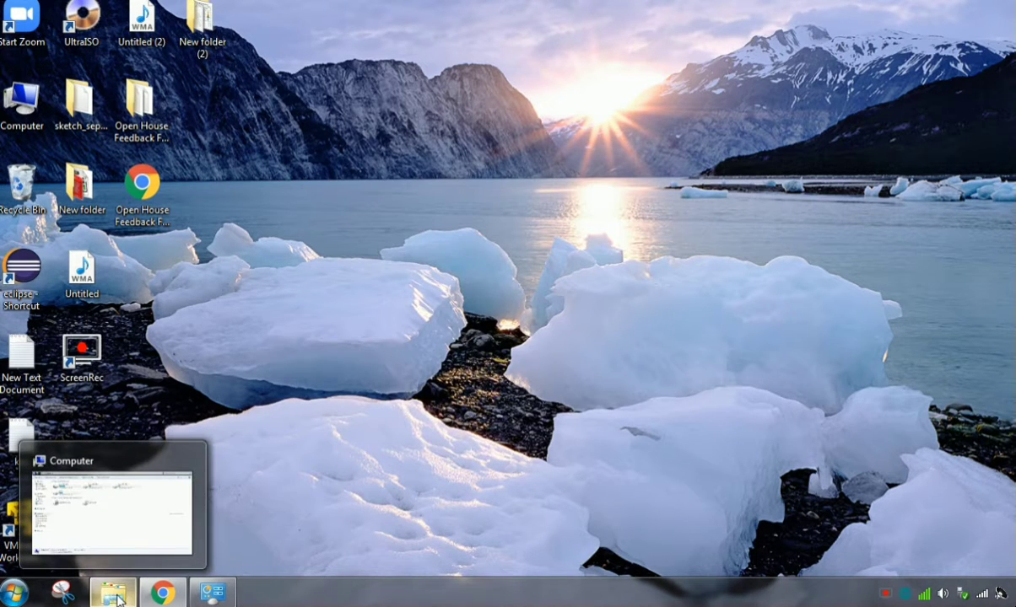
left_click(112, 590)
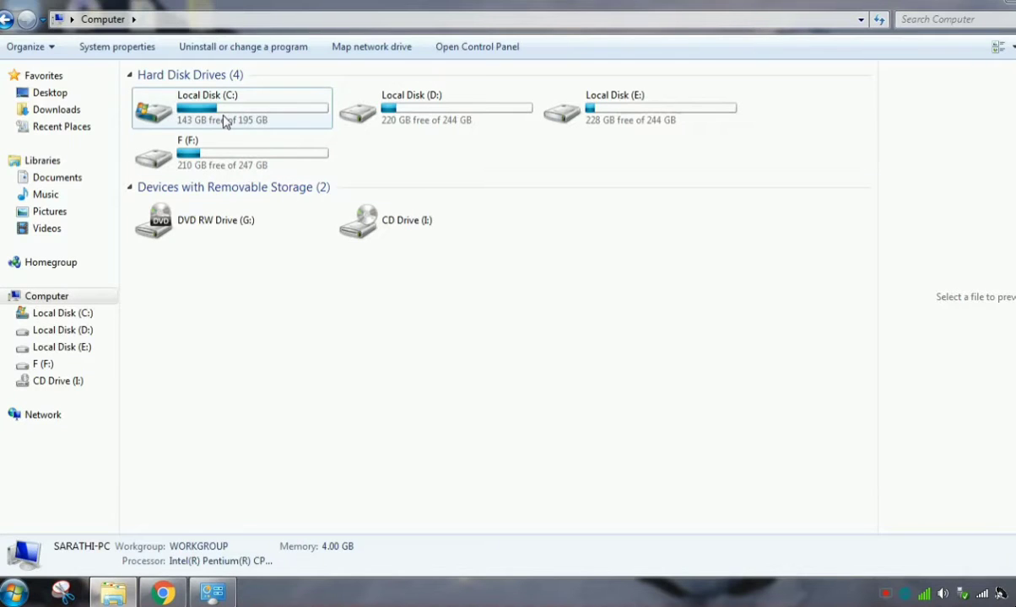
double_click(232, 107)
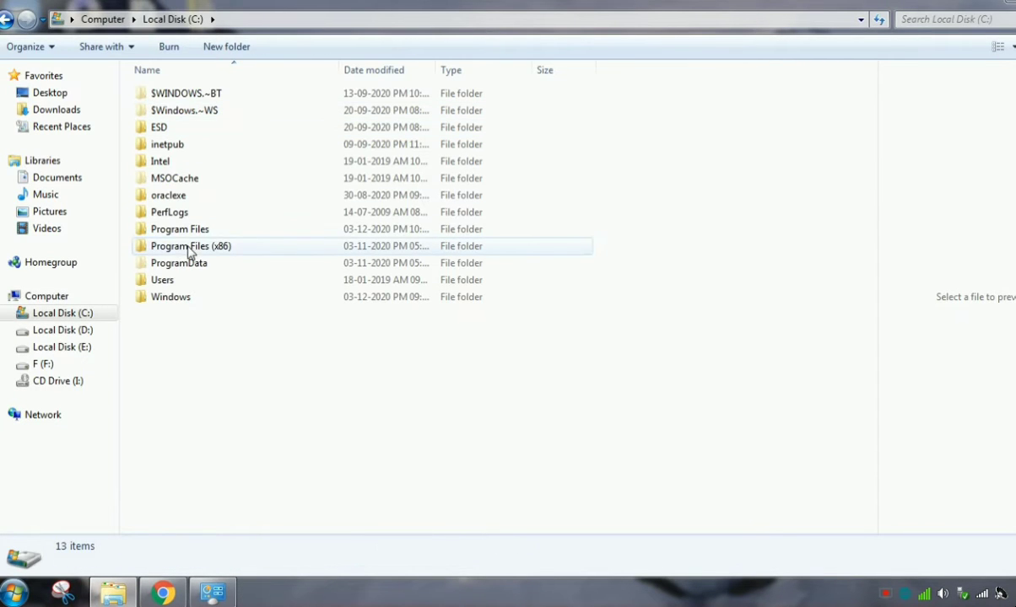
double_click(179, 229)
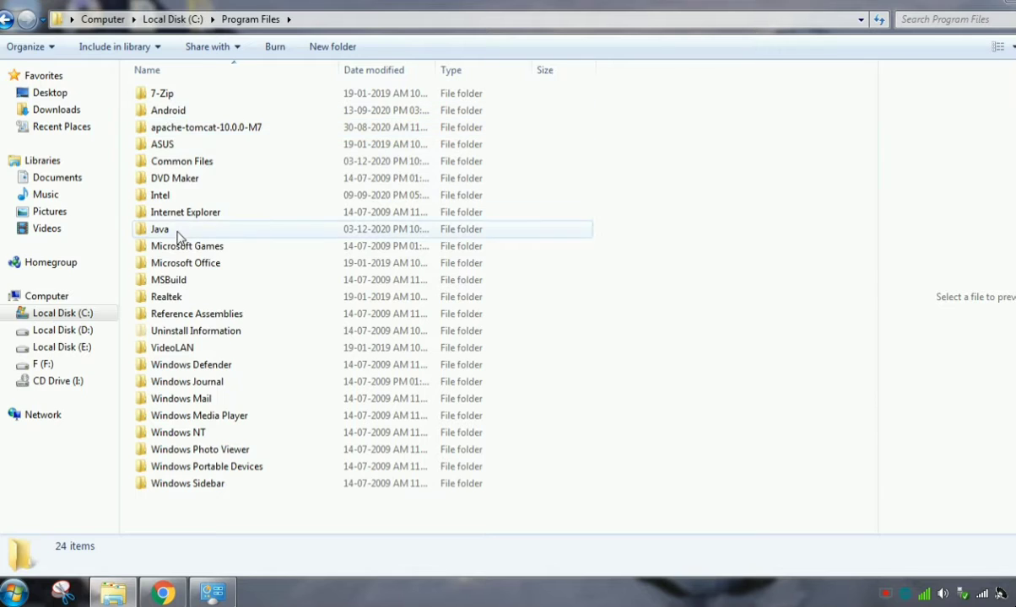
double_click(158, 229)
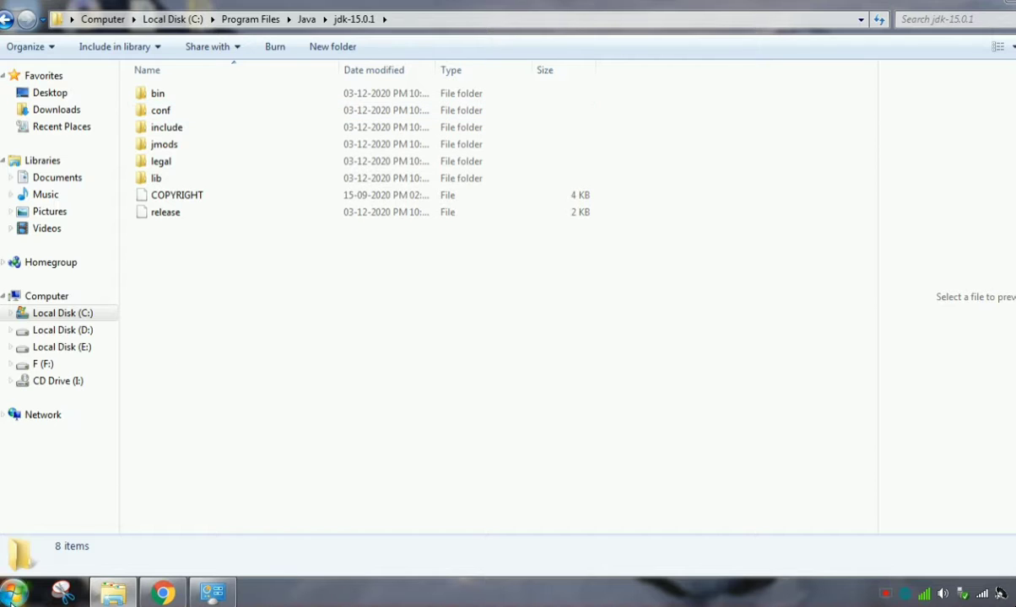
Step: Launch cmd and run java and java -version, which reports Java 15.0.1
left_click(14, 593)
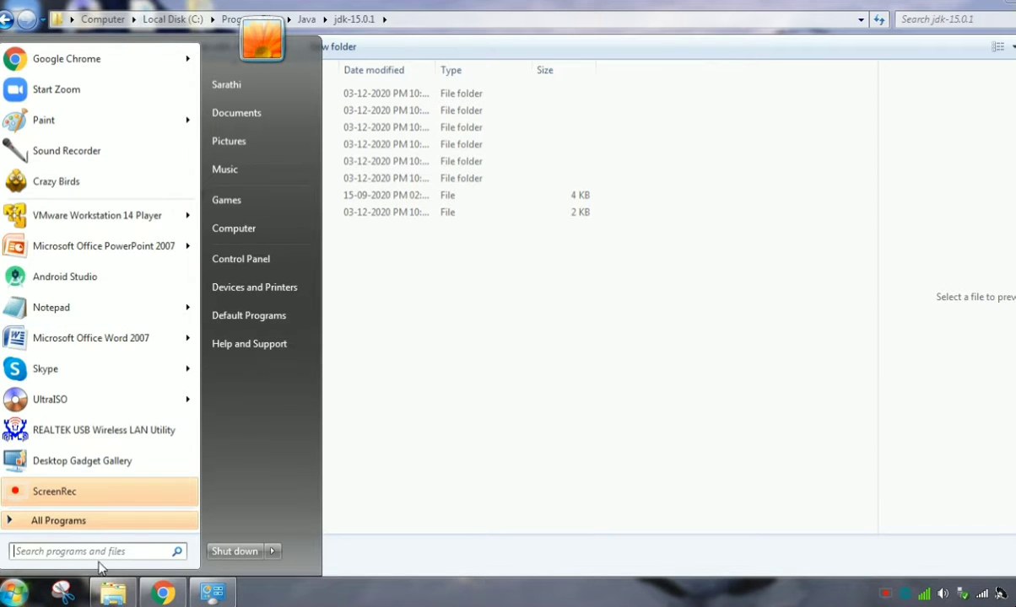
type("cm")
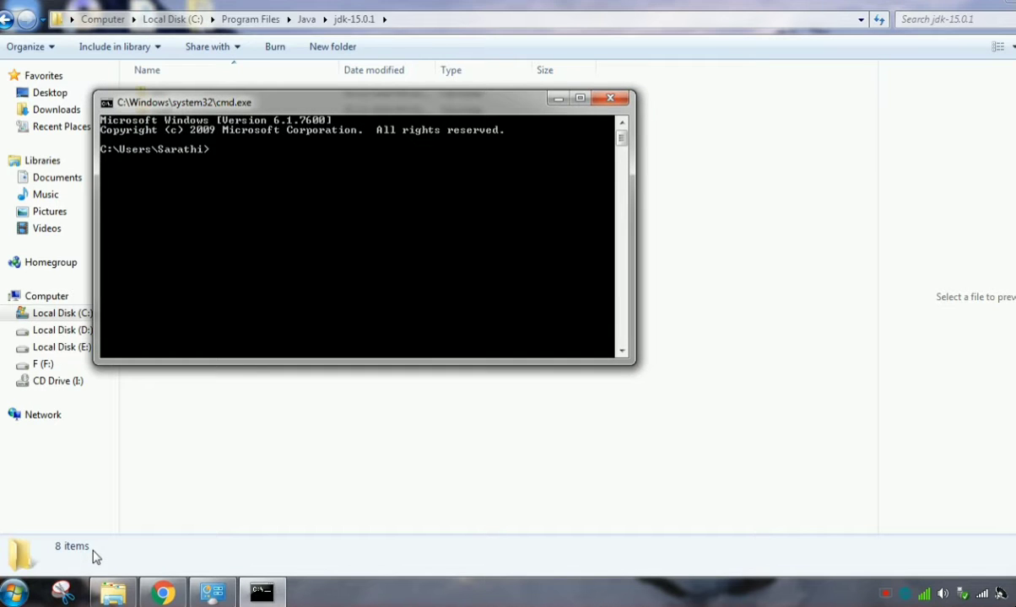
type("java")
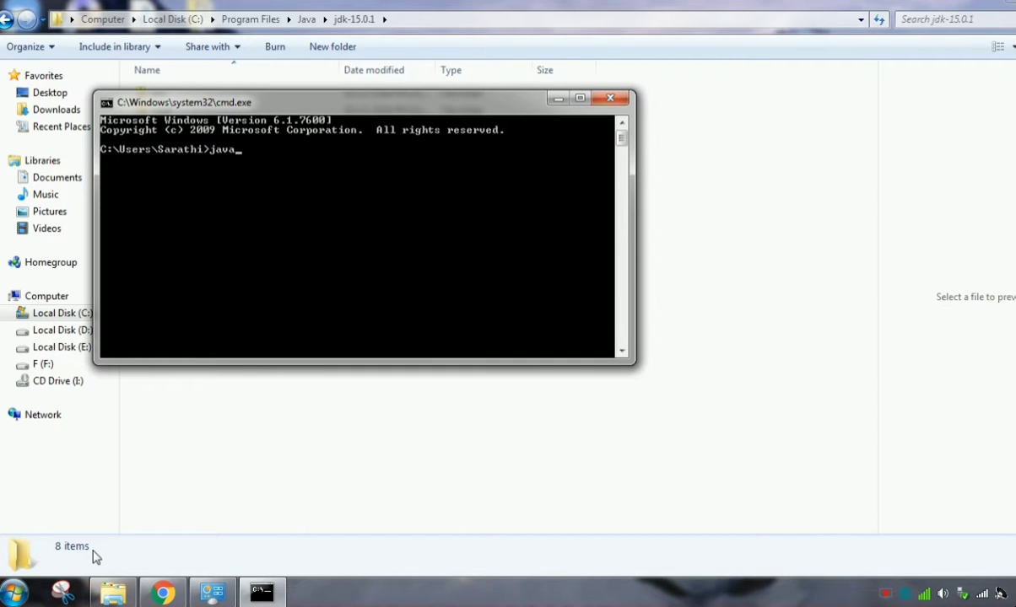
key("enter")
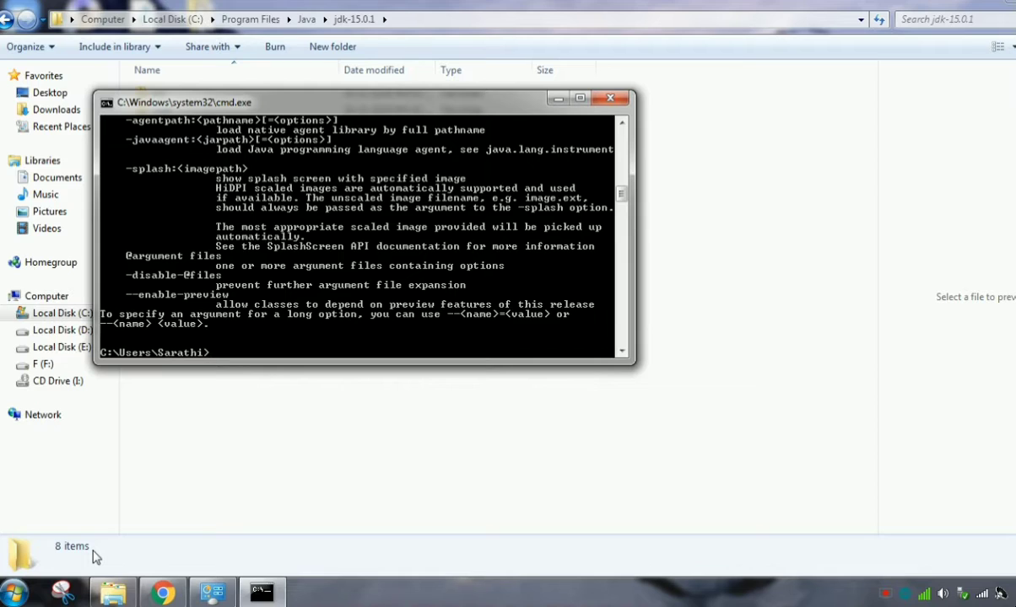
type("java -")
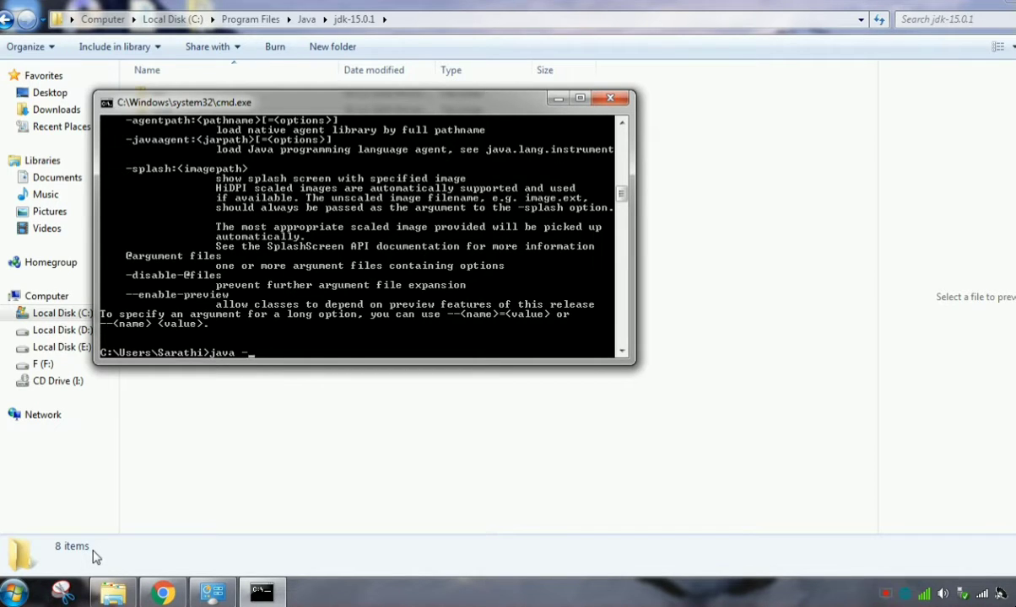
type("version")
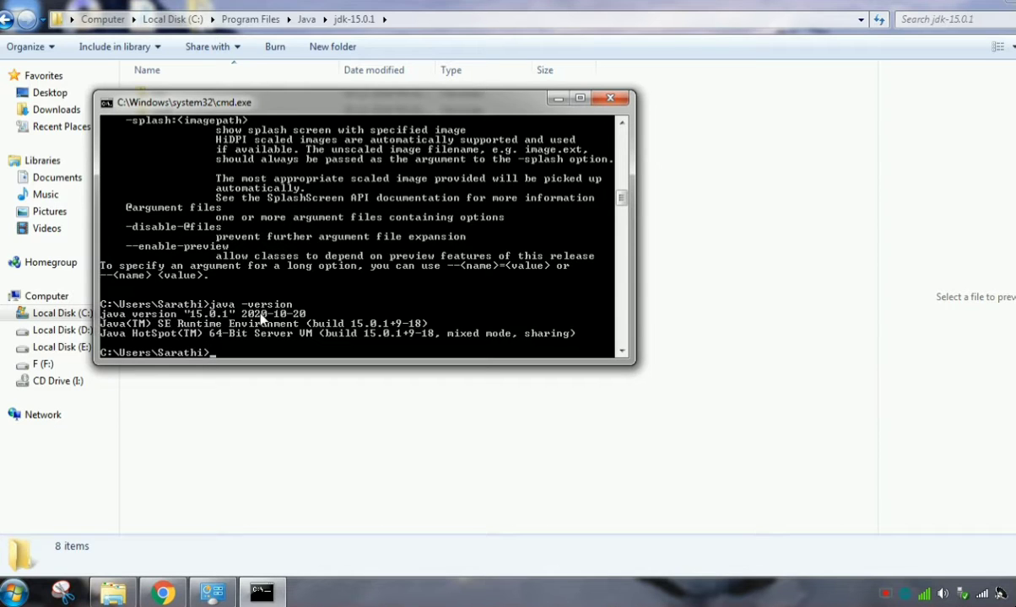
mouse_move(241, 358)
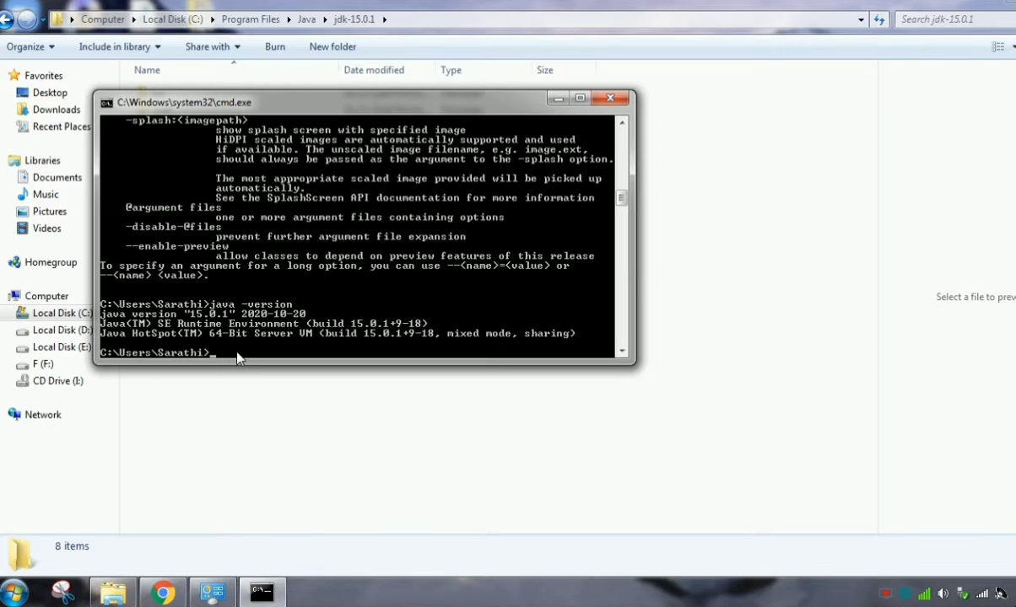
mouse_move(212, 489)
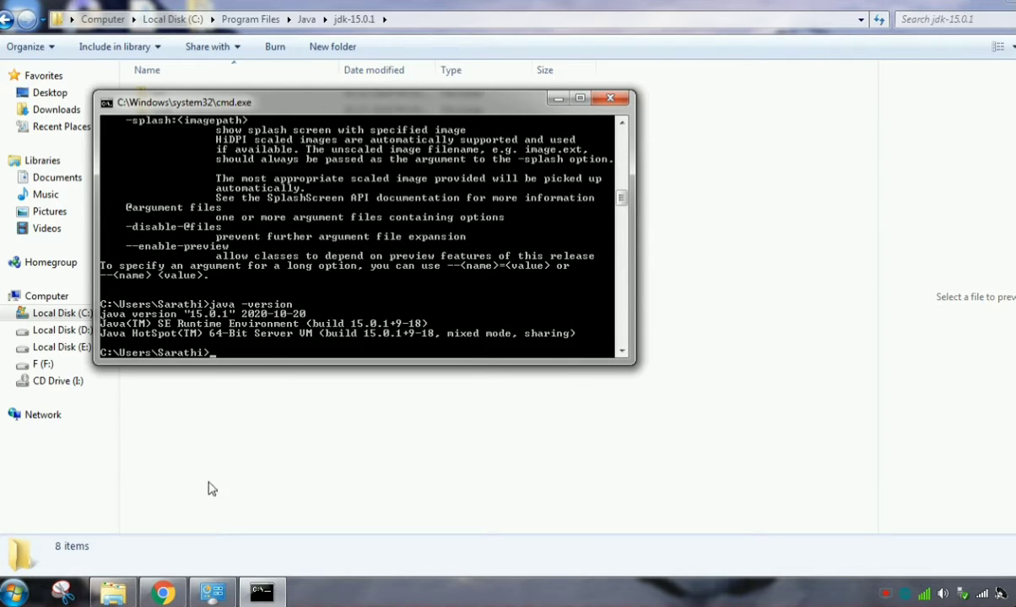
mouse_move(261, 591)
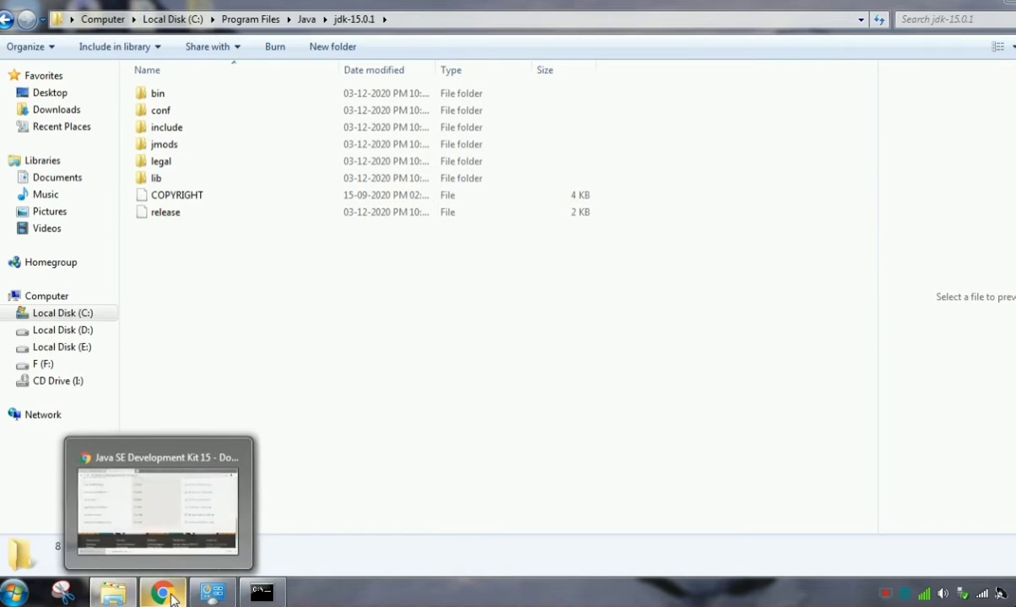
mouse_move(113, 593)
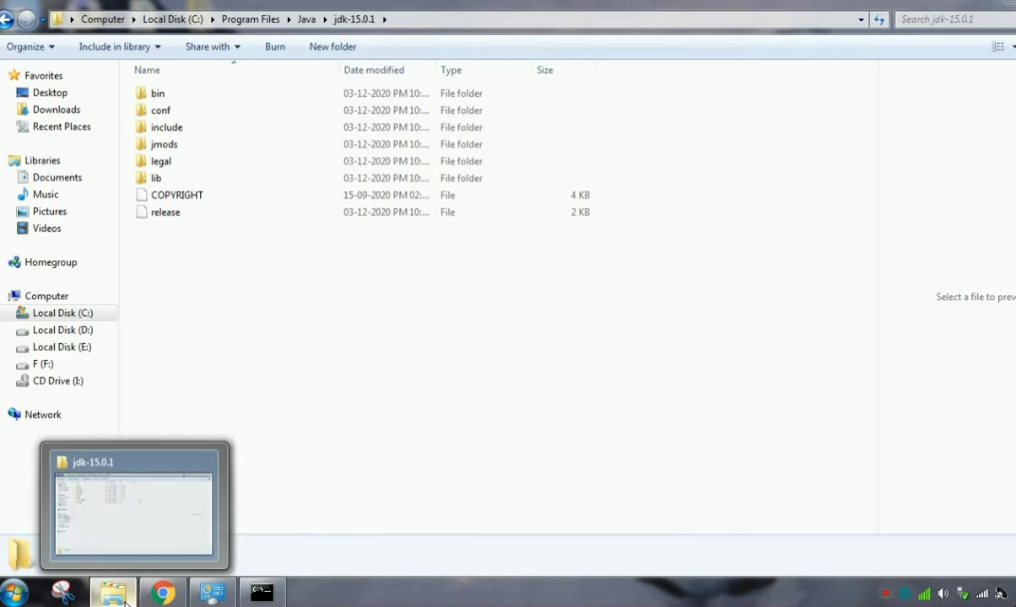
Step: Open Environment Variables through Computer Properties and delete the jre1.8.0_261 JAVA_HOME user variable
right_click(215, 169)
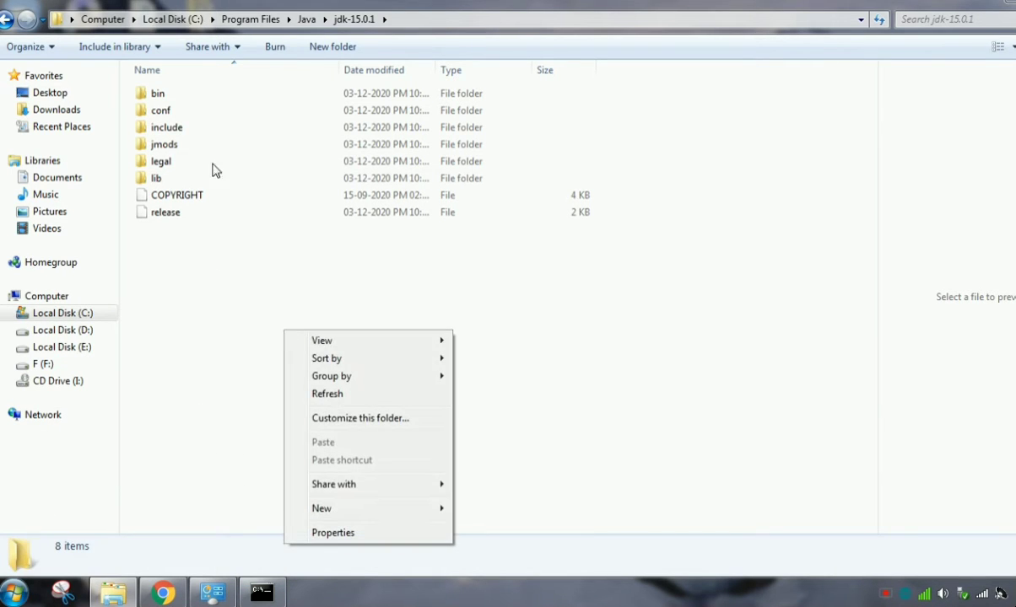
left_click(102, 19)
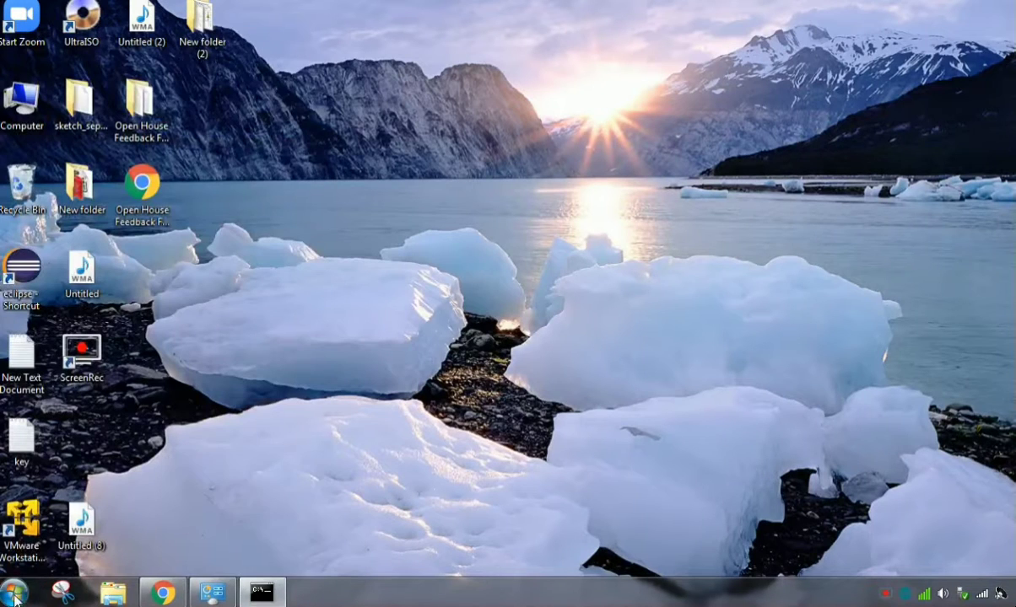
left_click(14, 592)
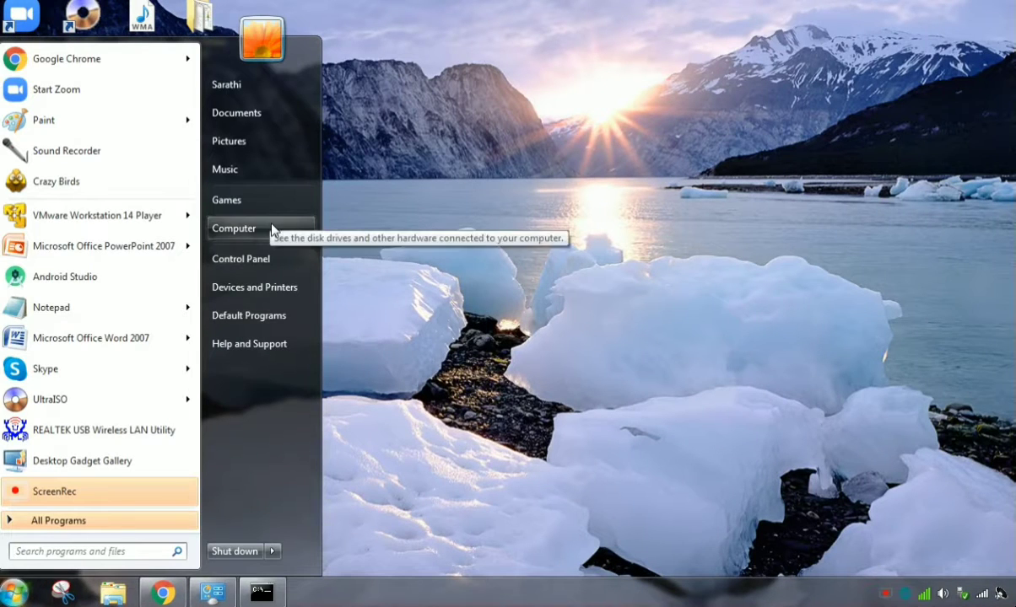
right_click(234, 228)
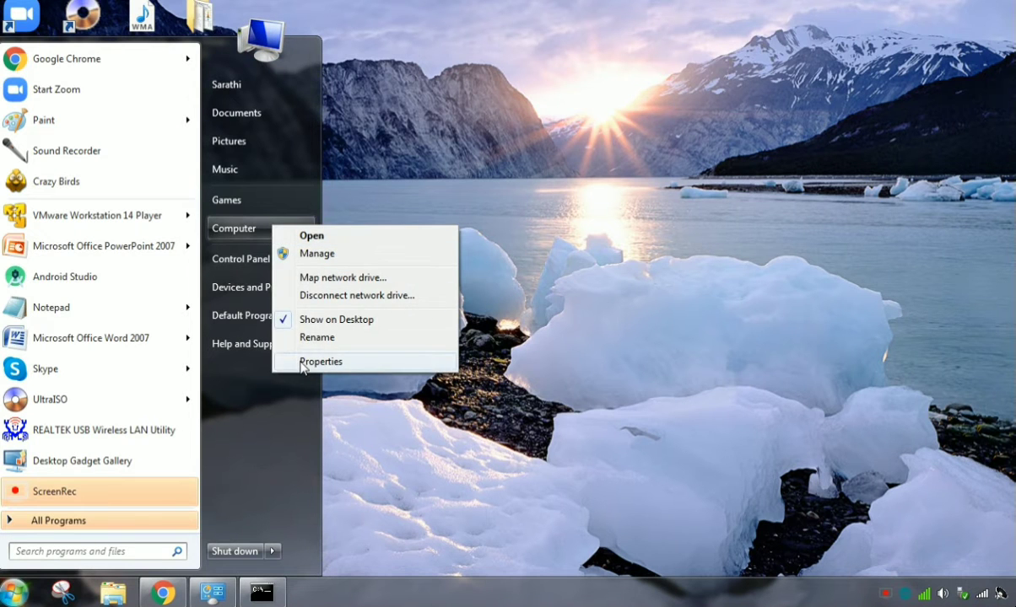
left_click(322, 362)
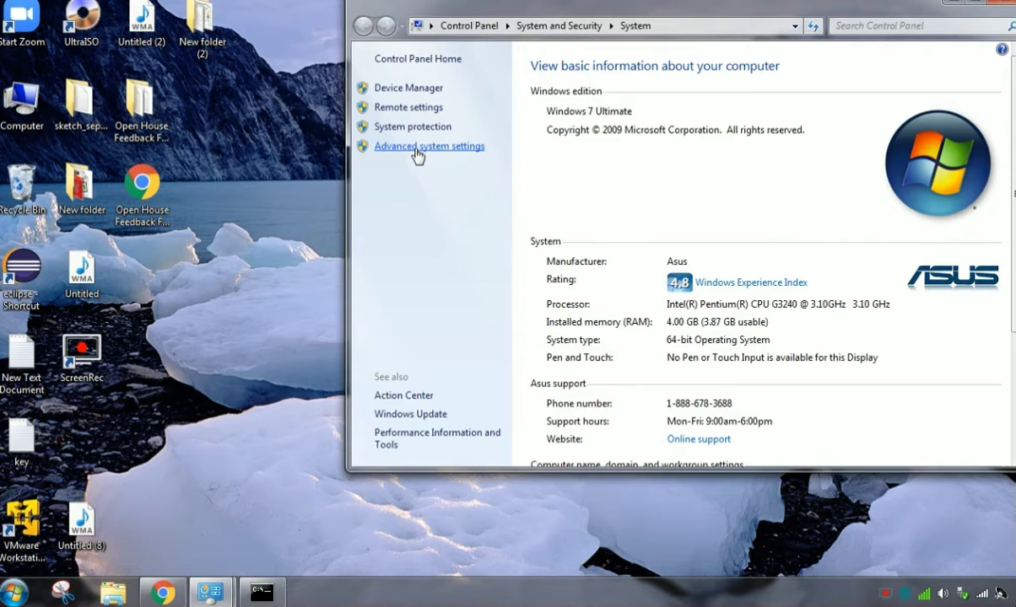
left_click(429, 146)
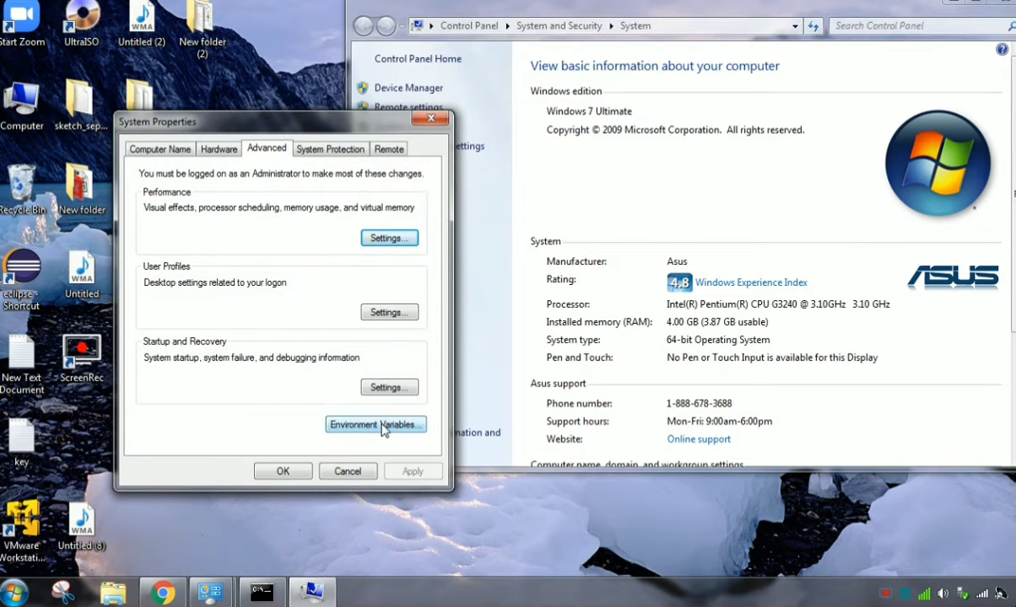
left_click(376, 424)
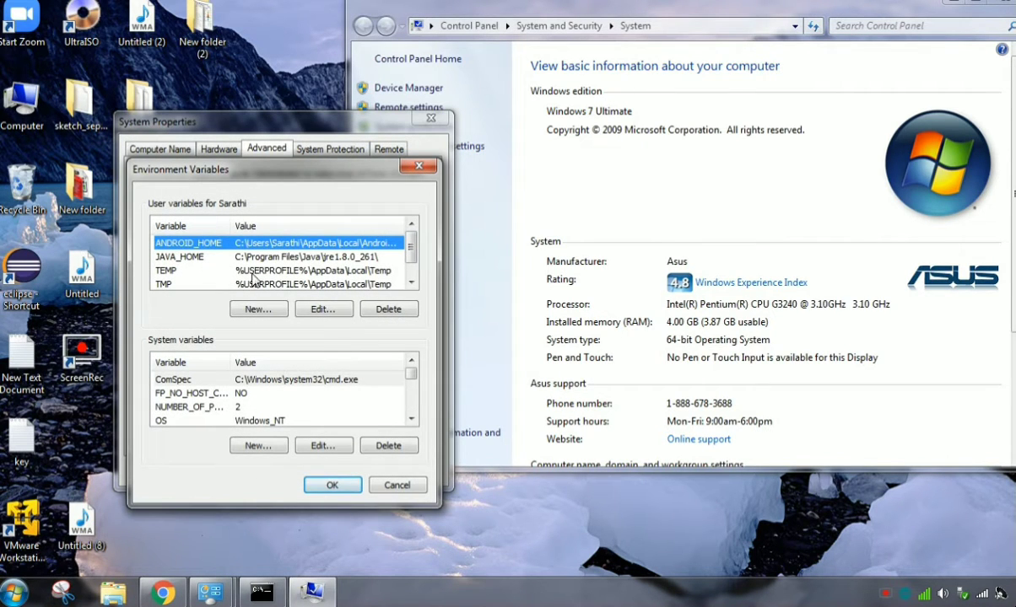
left_click(194, 256)
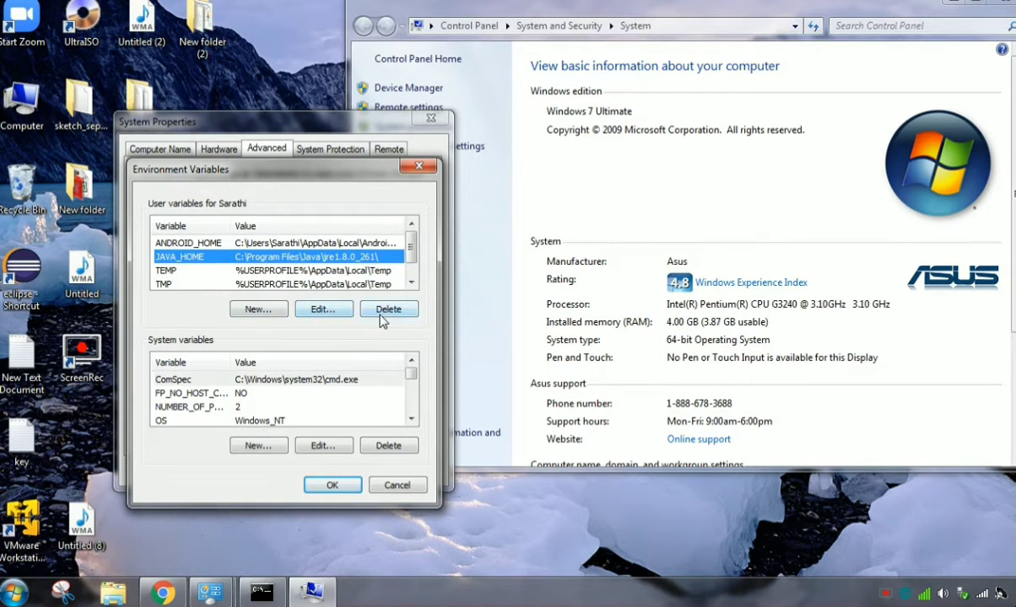
left_click(388, 309)
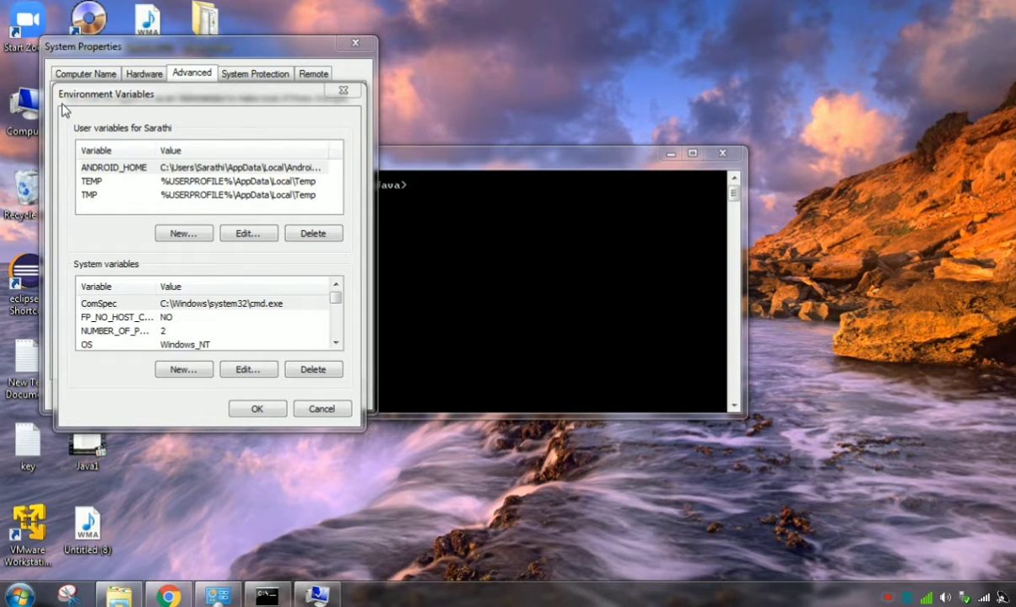
mouse_move(184, 234)
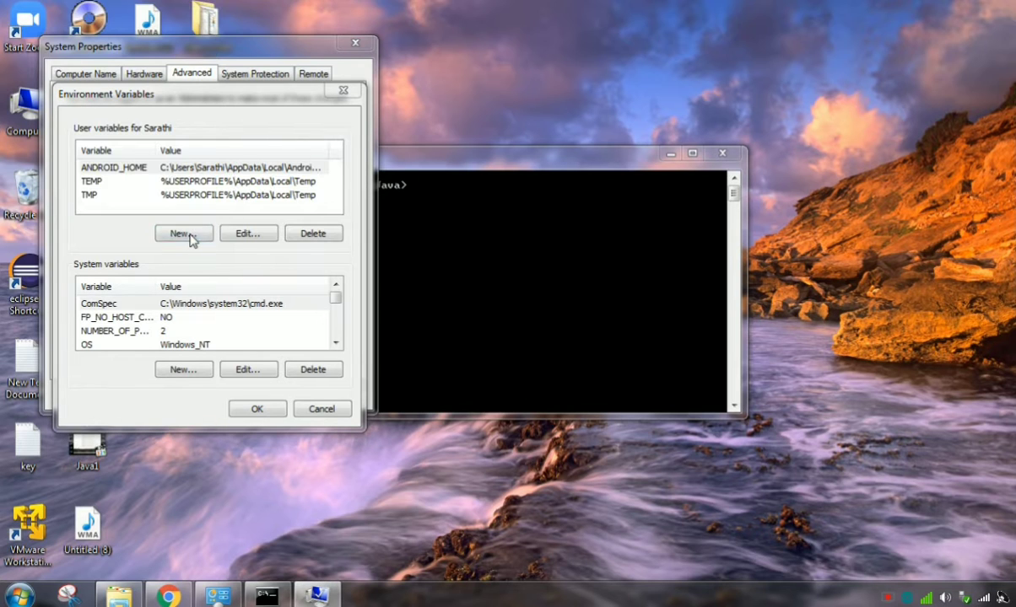
Step: Create user variable JAVA_HOME with value C:\Program Files\Java\jdk-15.0.1
left_click(183, 234)
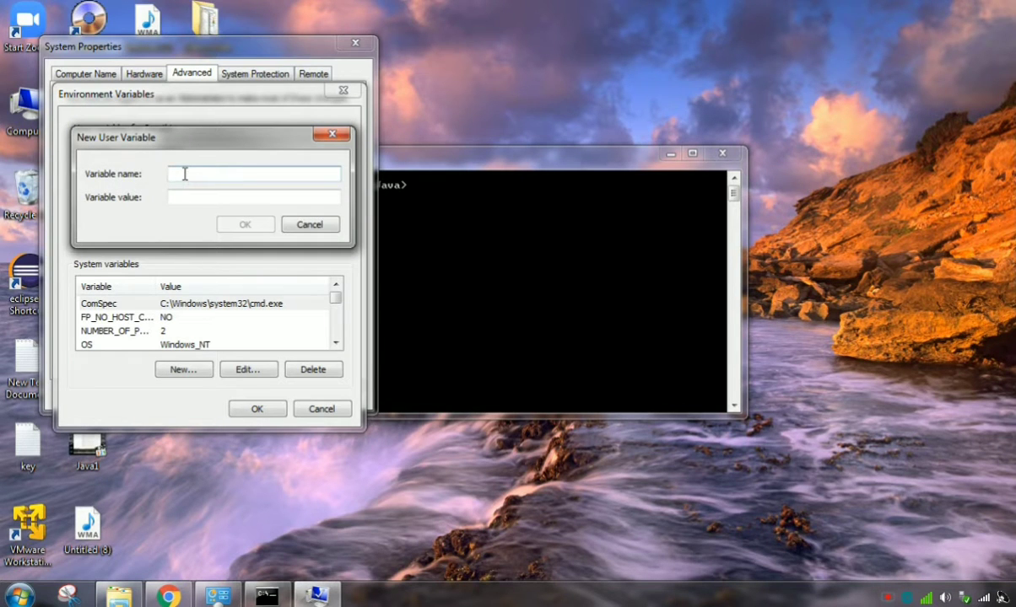
type("J")
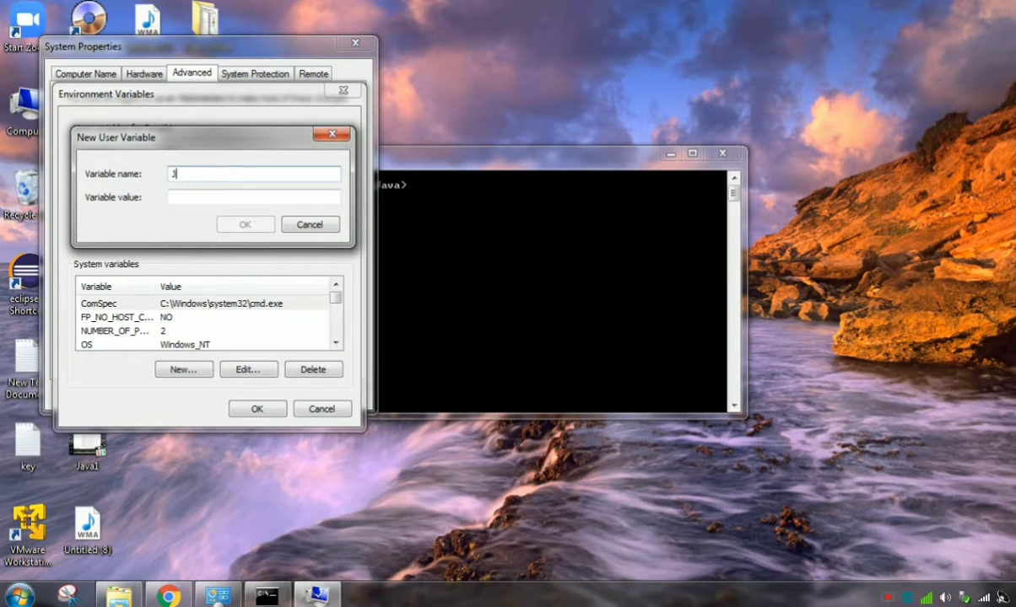
type("AVA_HOM")
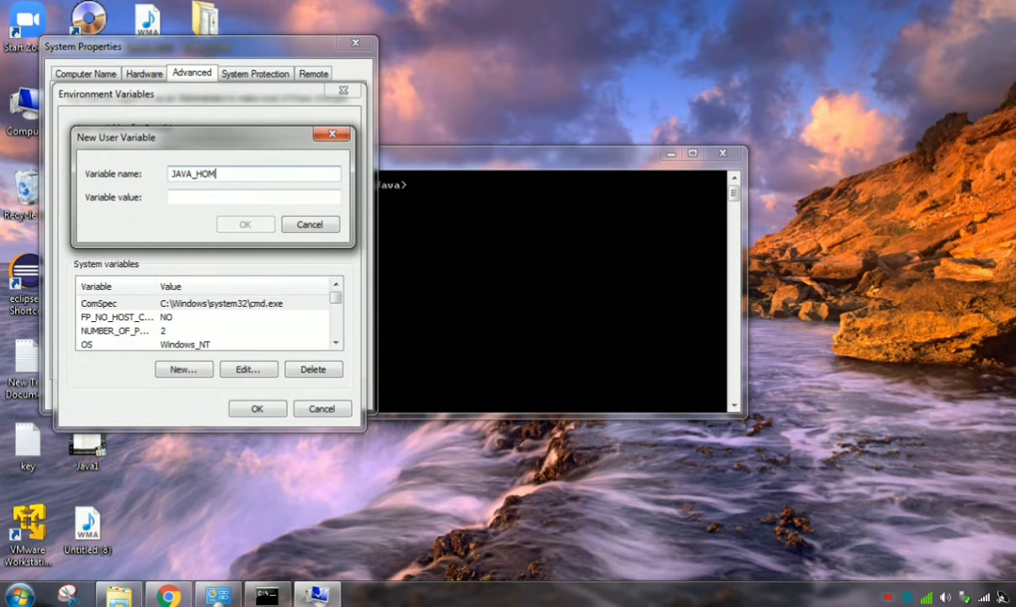
type("E")
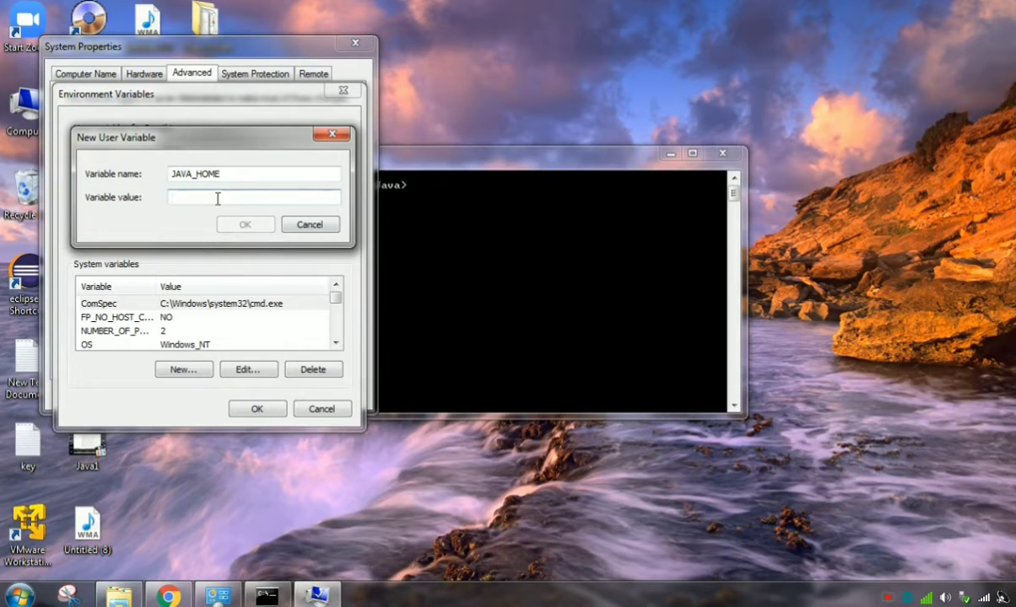
left_click(245, 224)
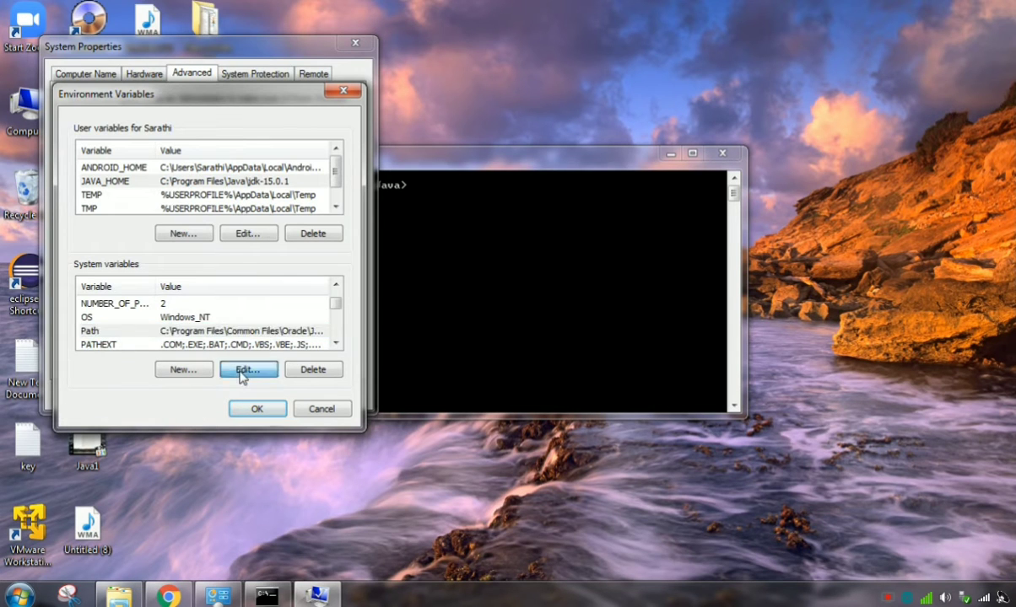
Step: Edit the system Path variable and copy the C:\Program Files\Java\jdk-15.0.1\bin path from Explorer
left_click(248, 370)
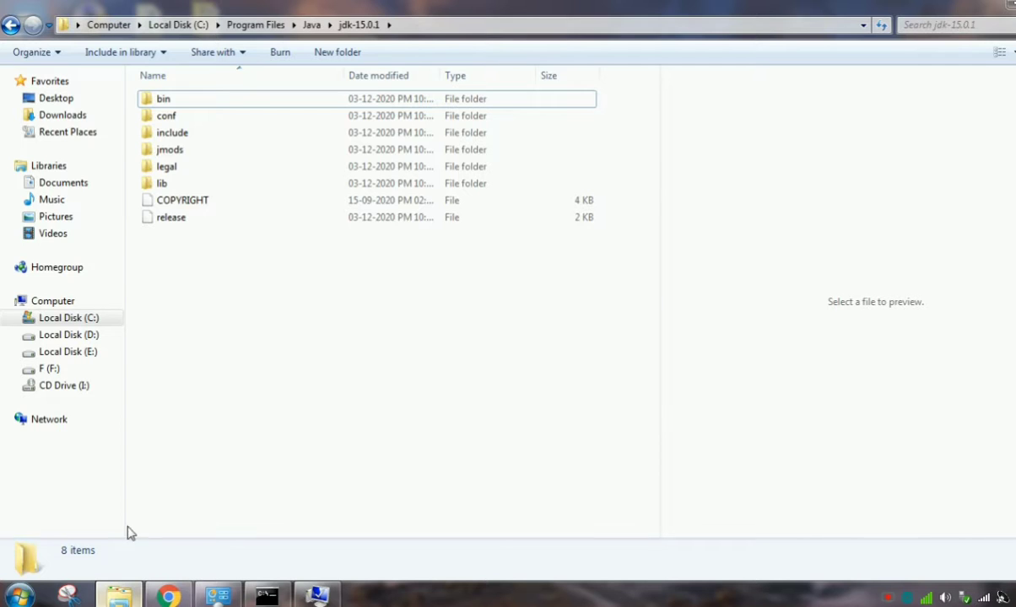
double_click(162, 99)
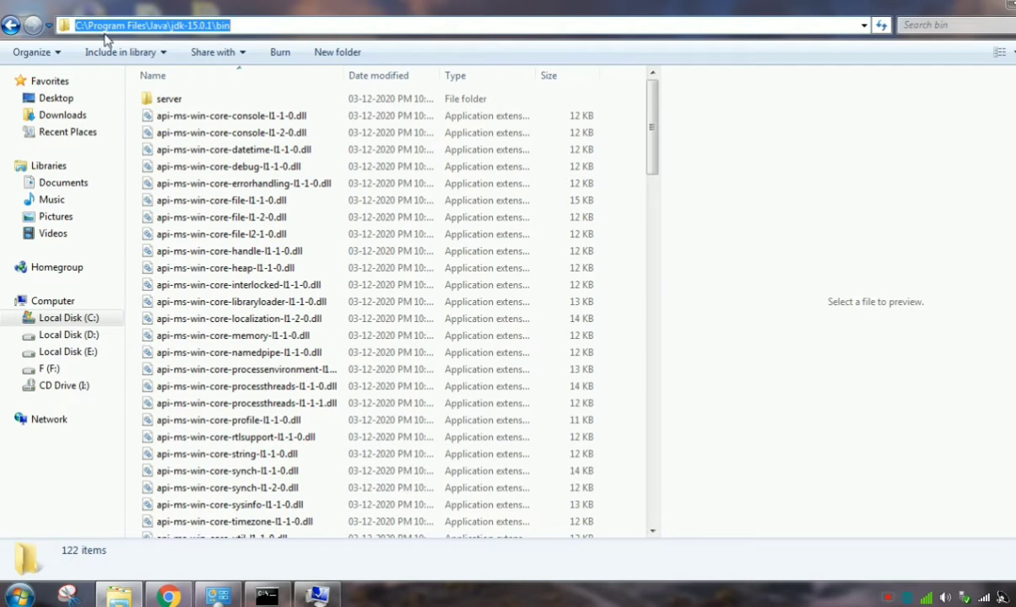
right_click(152, 25)
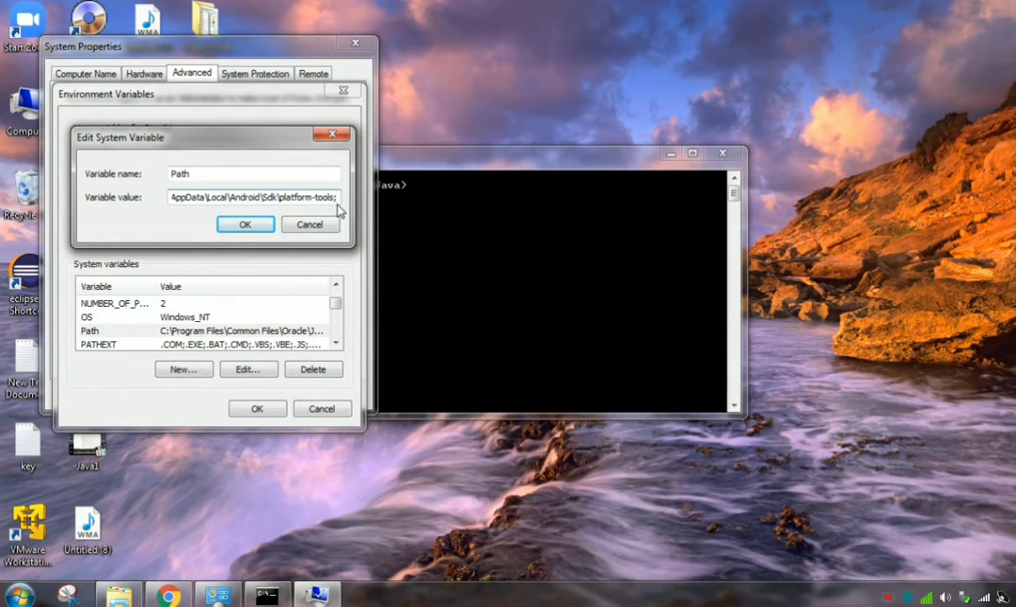
Step: Append ;C:\Program Files\Java\jdk-15.0.1\bin to the system Path and confirm both dialogs
type(";C:\\Program Files\\Java\\jdk-15.0.1\\bin;")
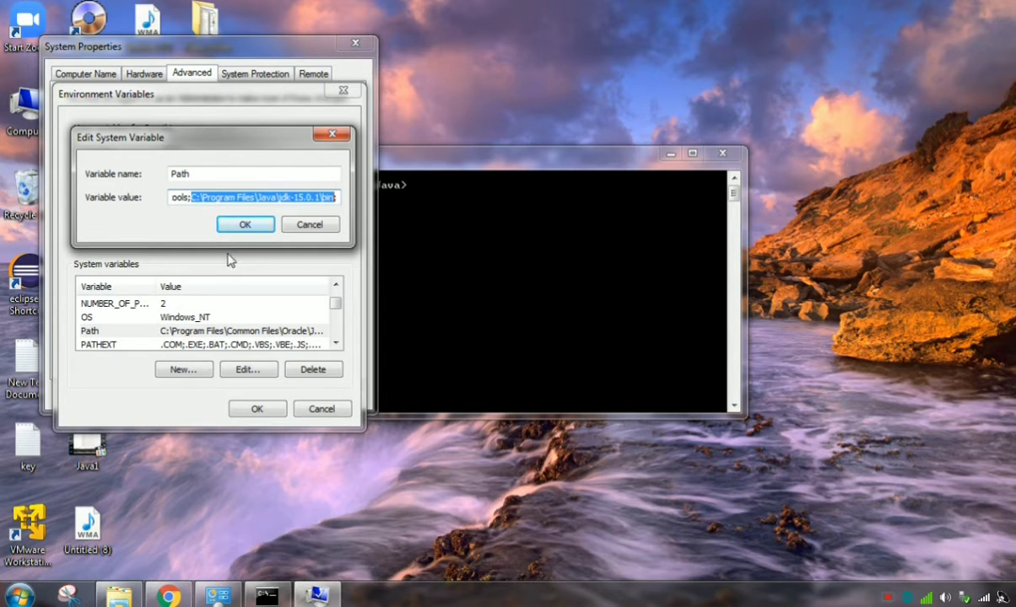
left_click(245, 224)
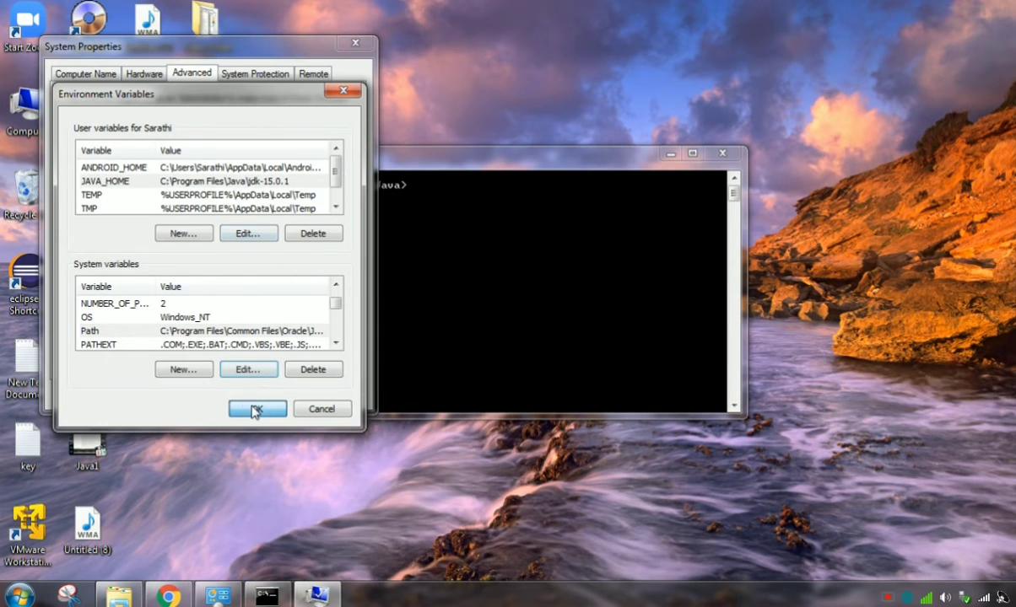
left_click(258, 410)
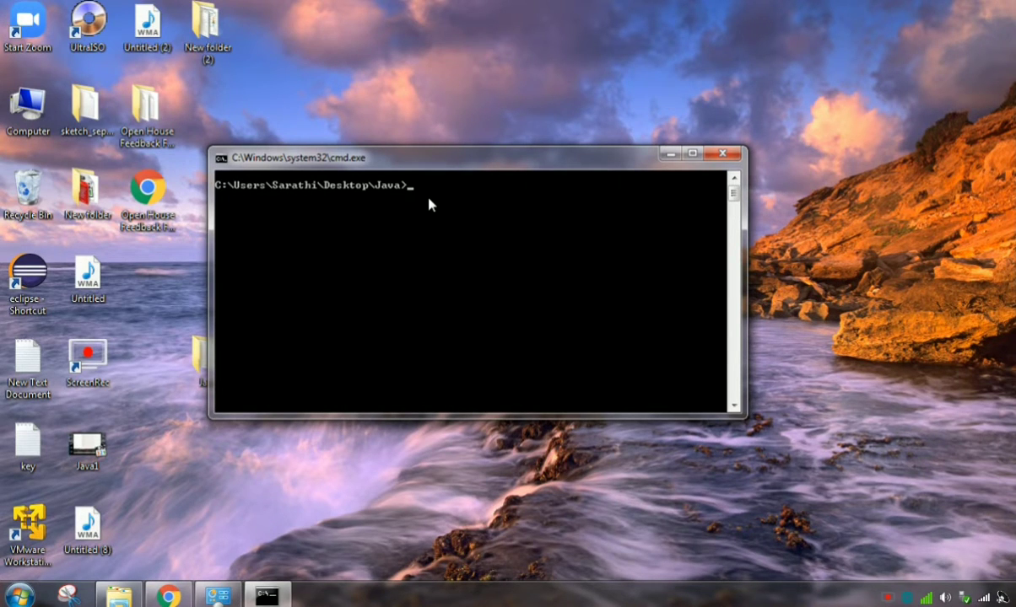
Step: Run java -version to confirm Java 15.0.1, then begin entering javac
type("java -v")
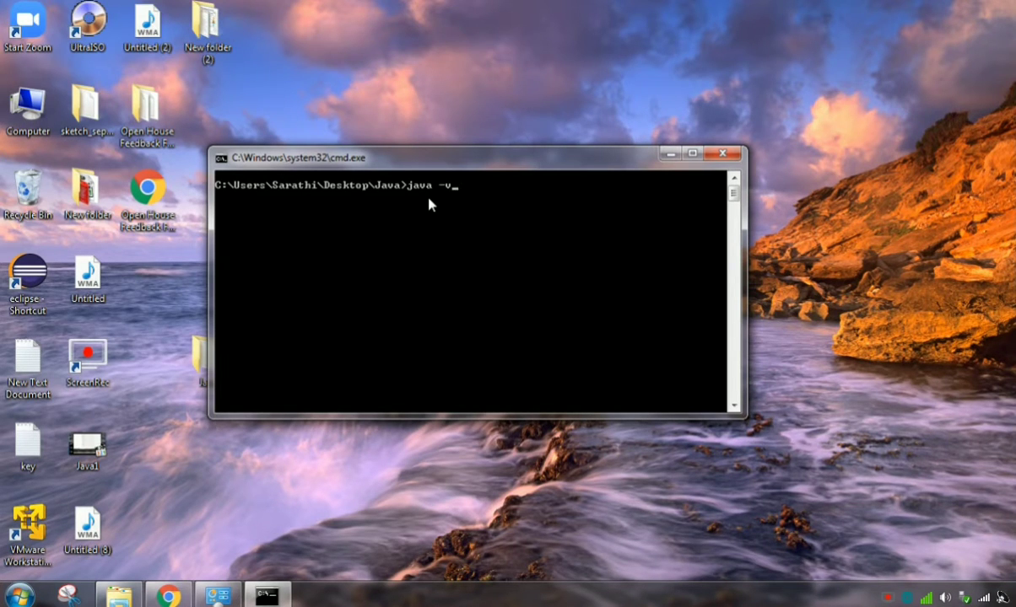
type("ersion")
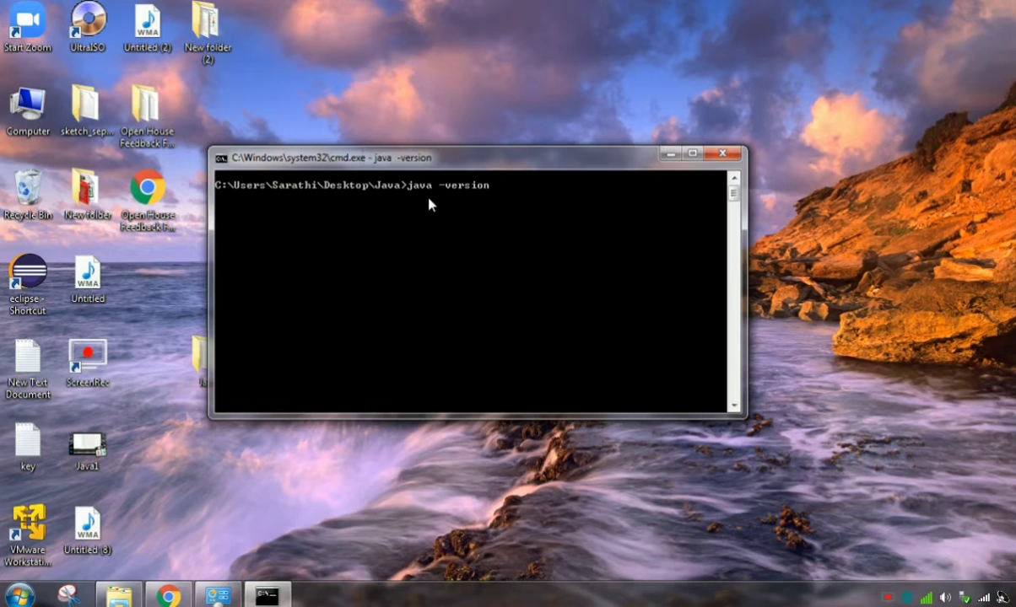
key("enter")
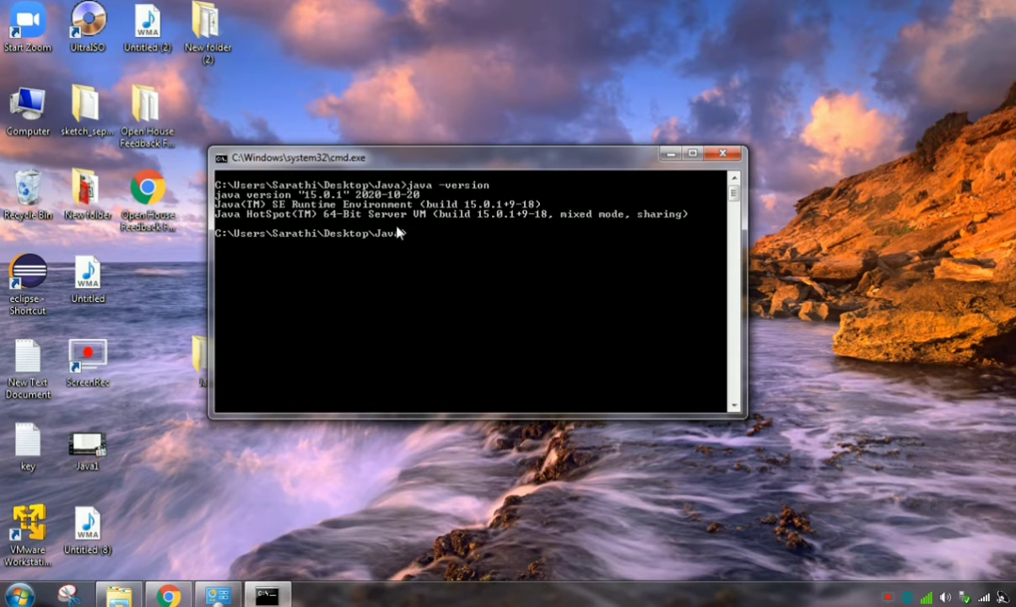
type("j")
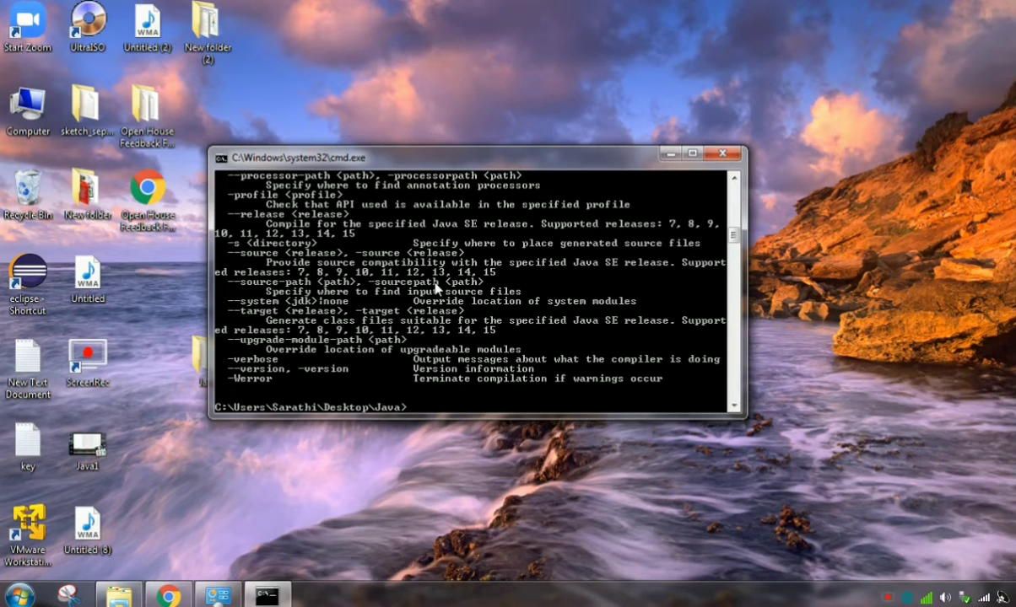
mouse_move(414, 365)
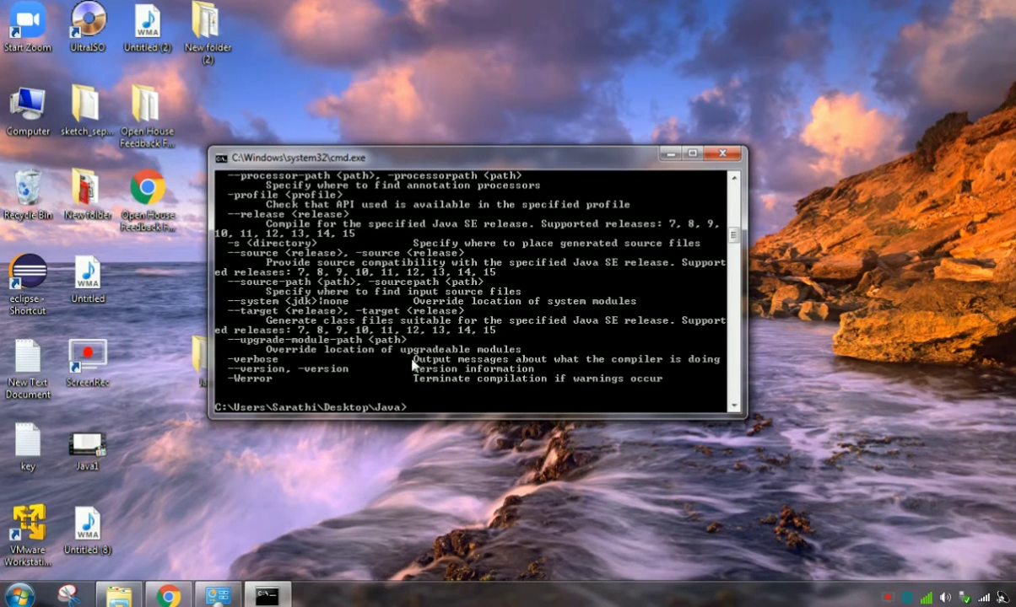
mouse_move(387, 363)
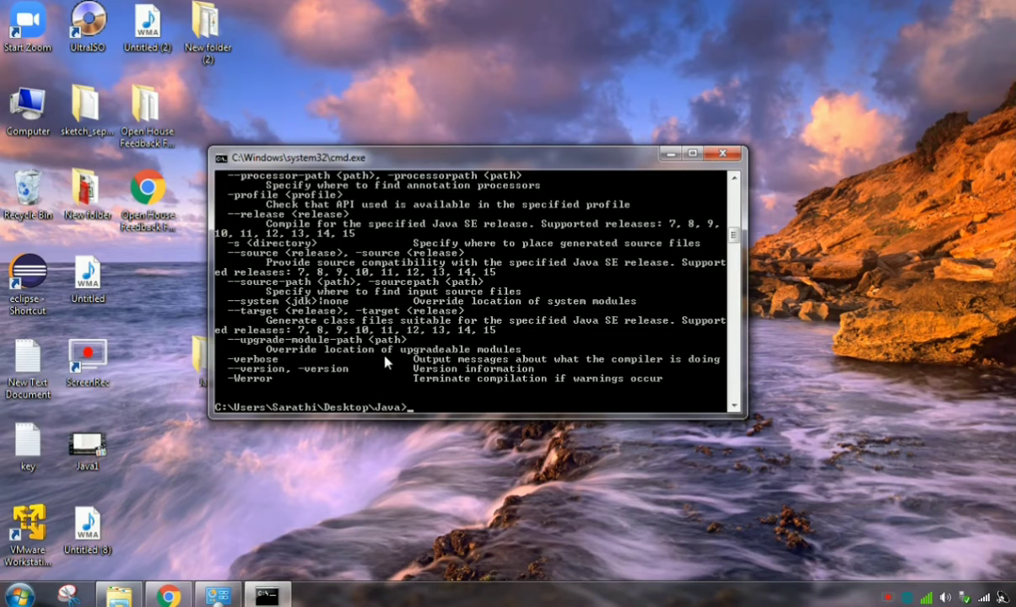
mouse_move(687, 166)
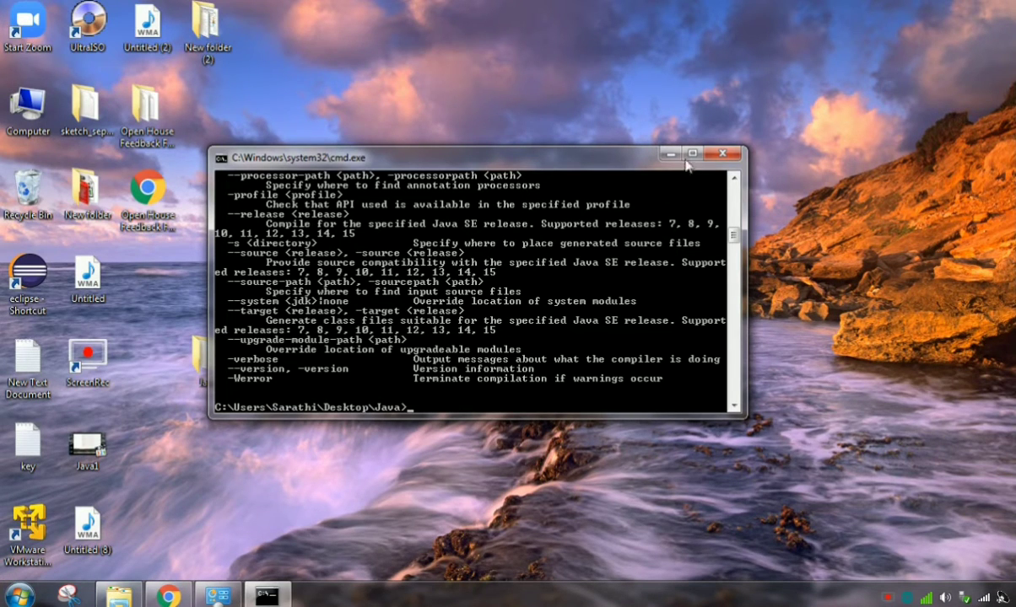
Step: Minimize the cmd.exe window and select the Java folder on the desktop
left_click(723, 153)
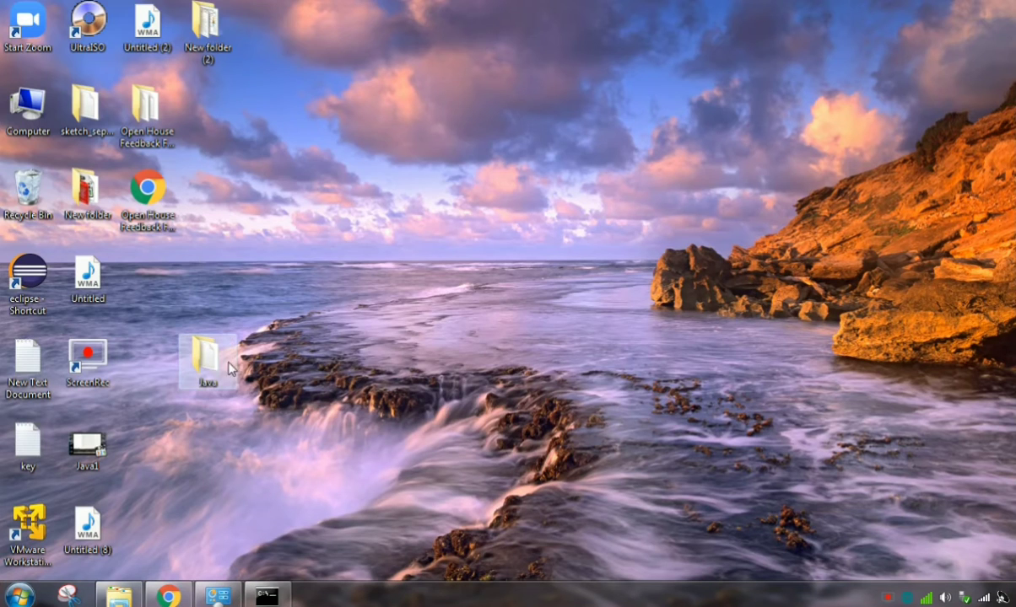
mouse_move(185, 385)
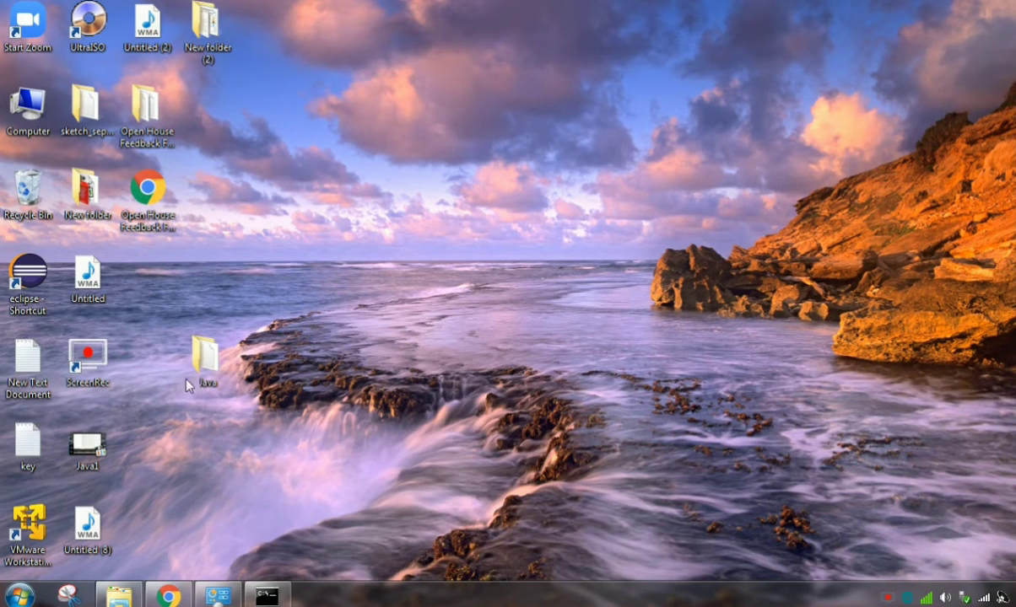
left_click(206, 358)
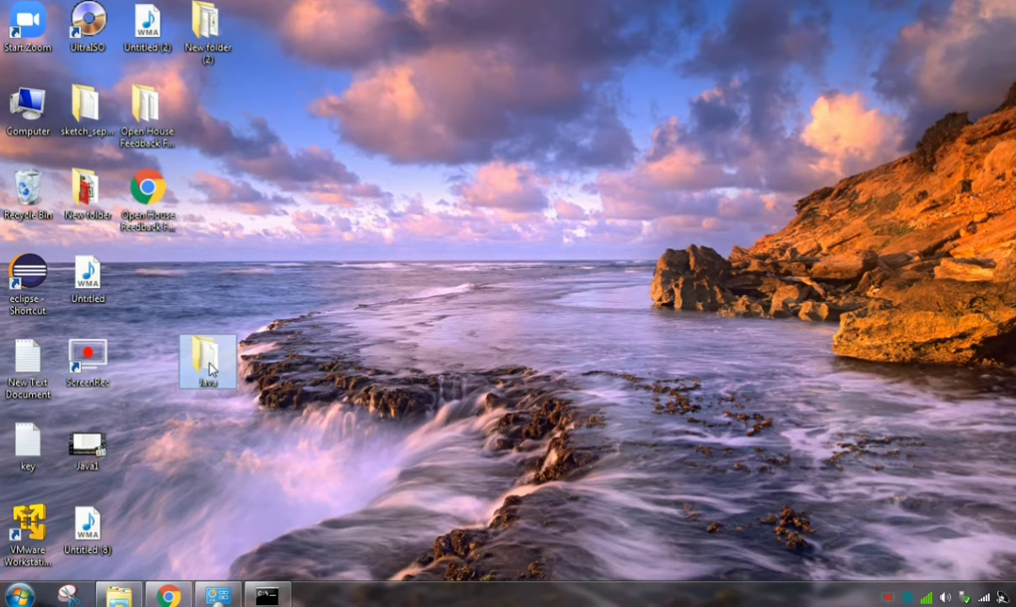
Step: Open the Java folder and create a New Text Document inside it
double_click(208, 359)
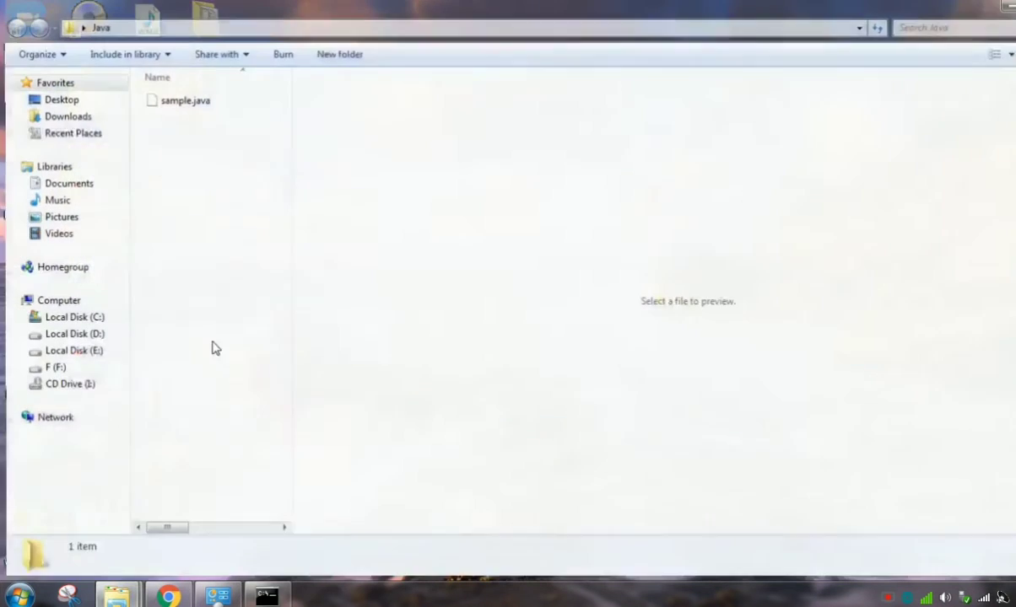
right_click(215, 349)
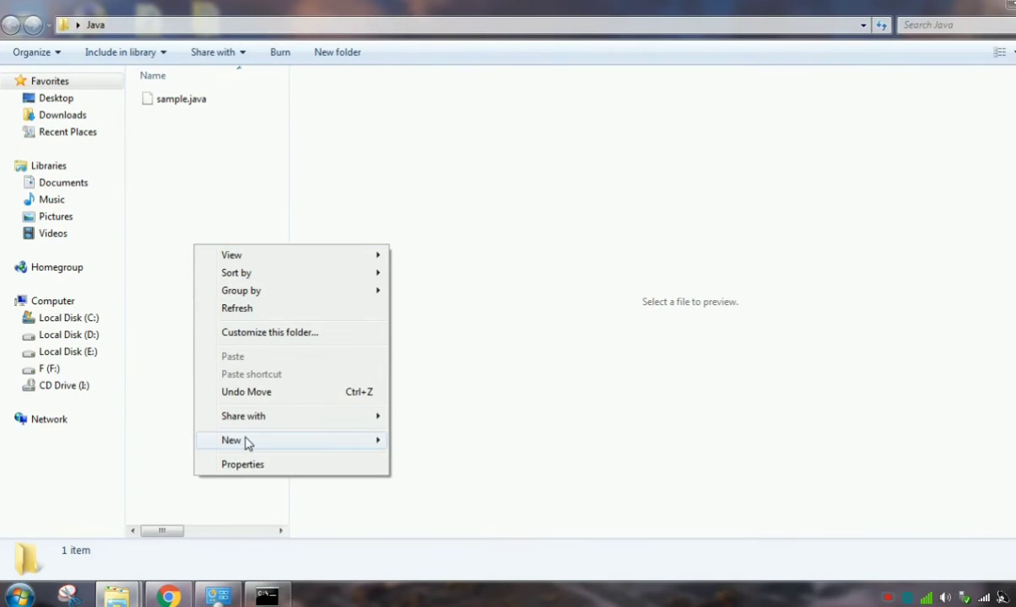
left_click(230, 439)
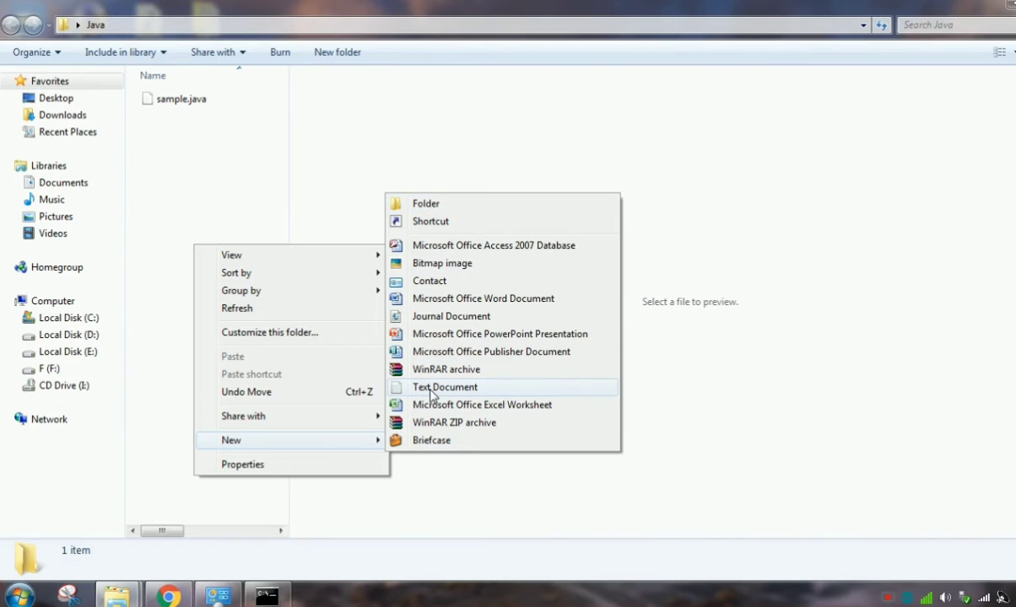
mouse_move(448, 396)
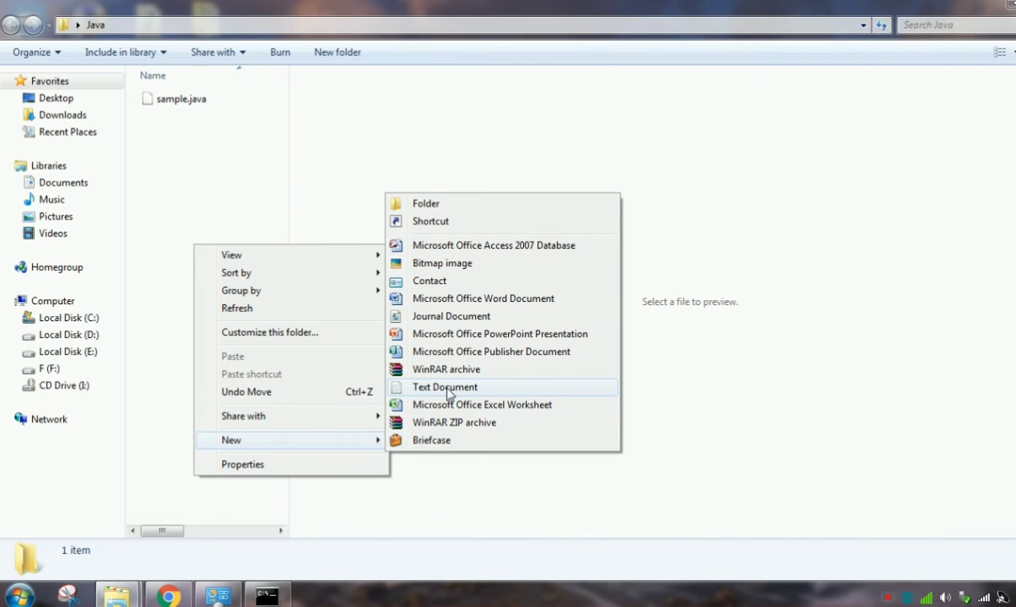
left_click(445, 387)
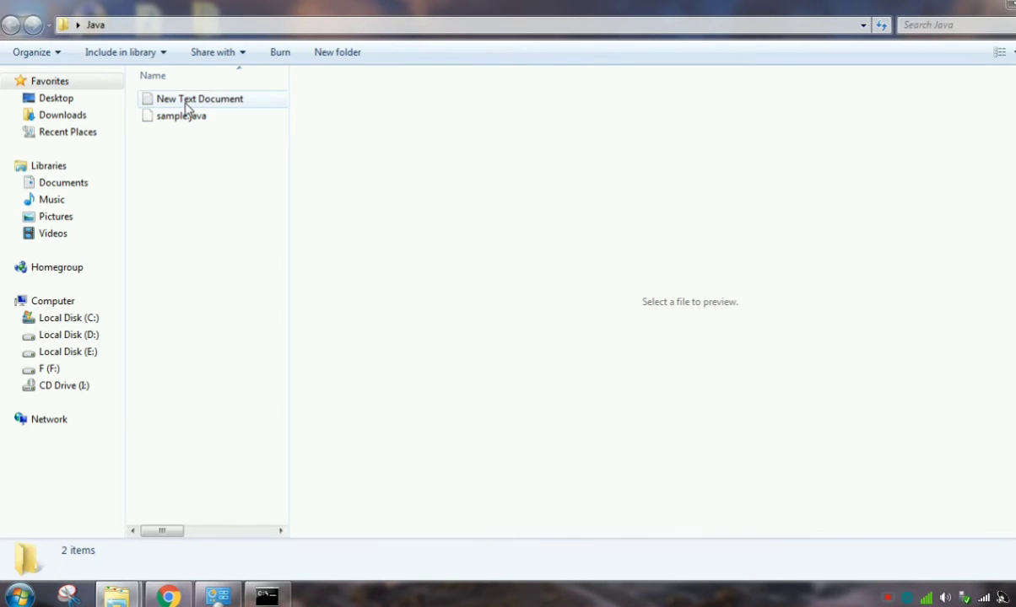
Step: Delete the New Text Document, confirming Yes in the Delete File dialog
right_click(199, 98)
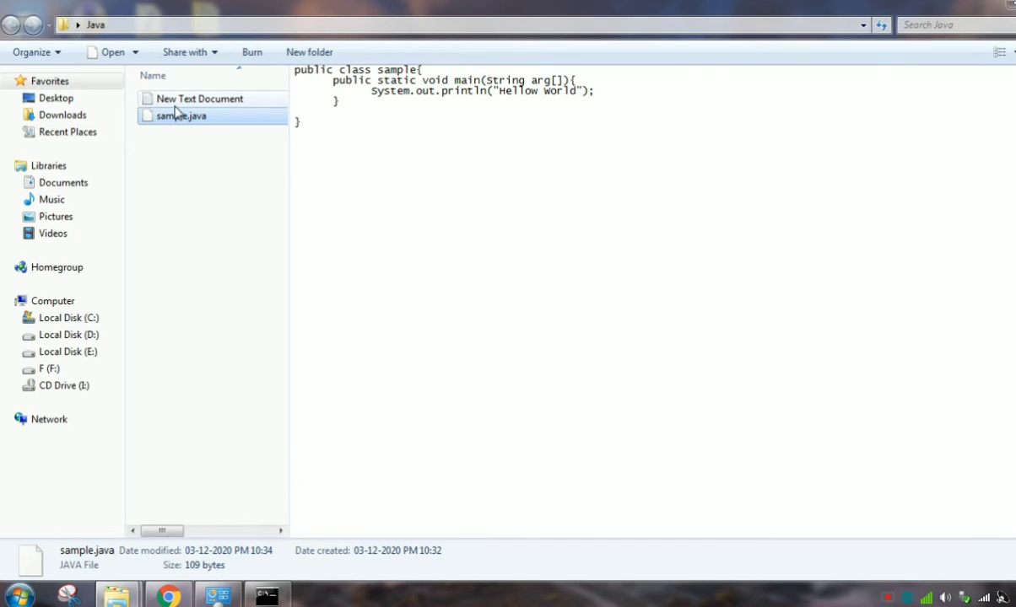
mouse_move(291, 164)
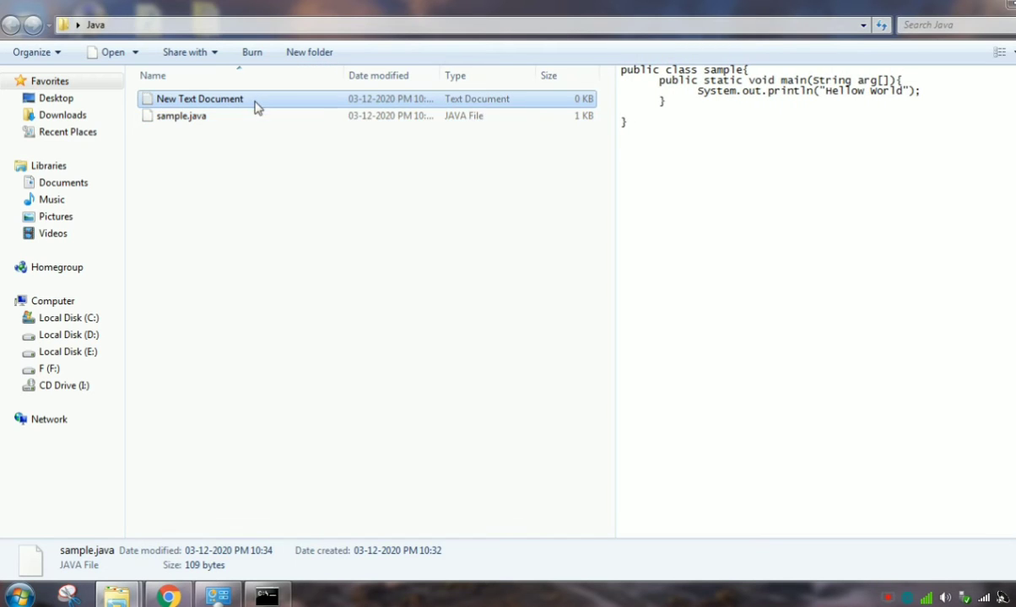
key("Delete")
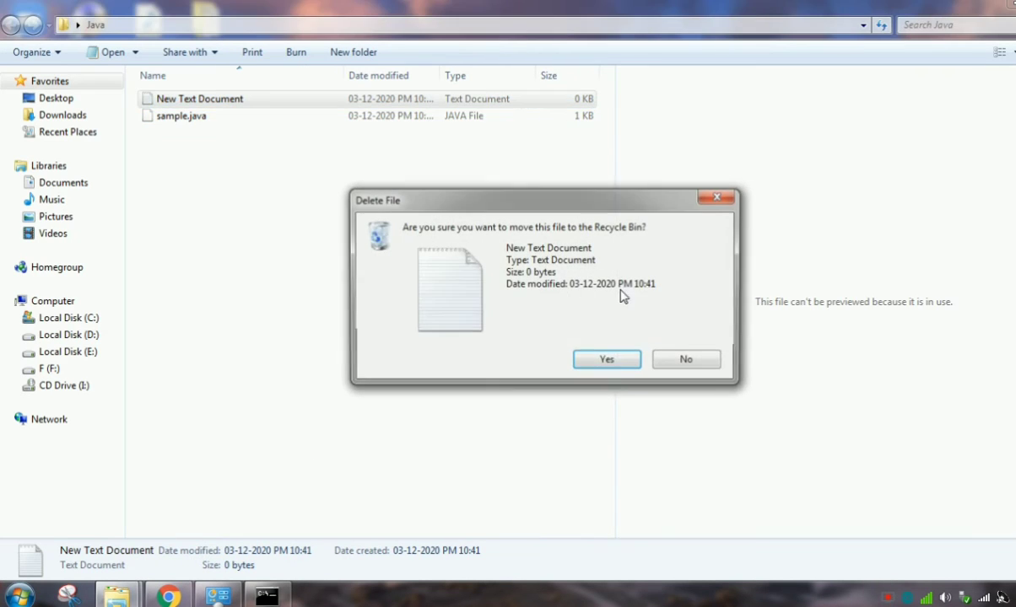
left_click(605, 358)
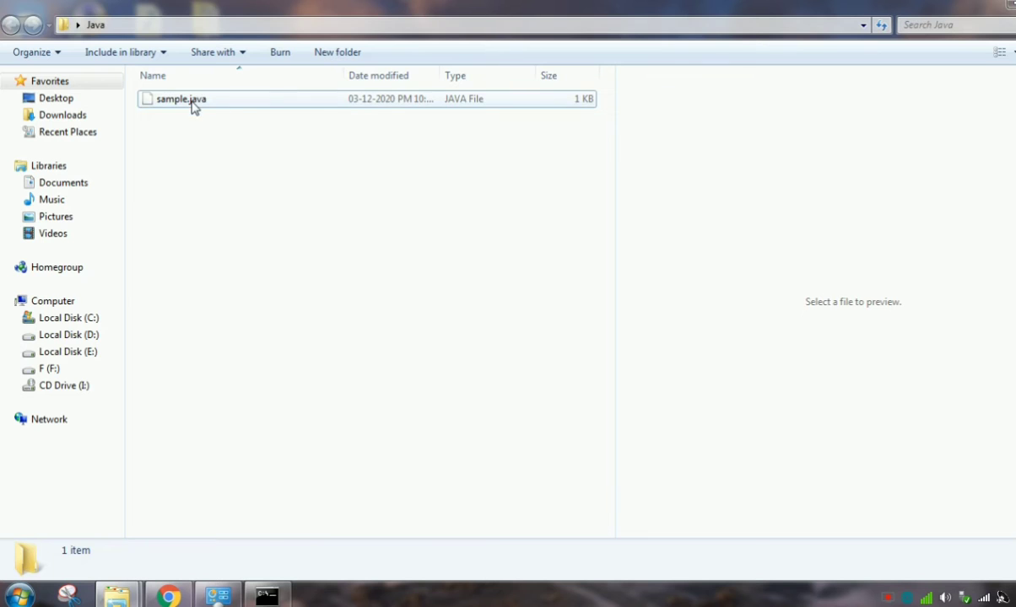
double_click(180, 99)
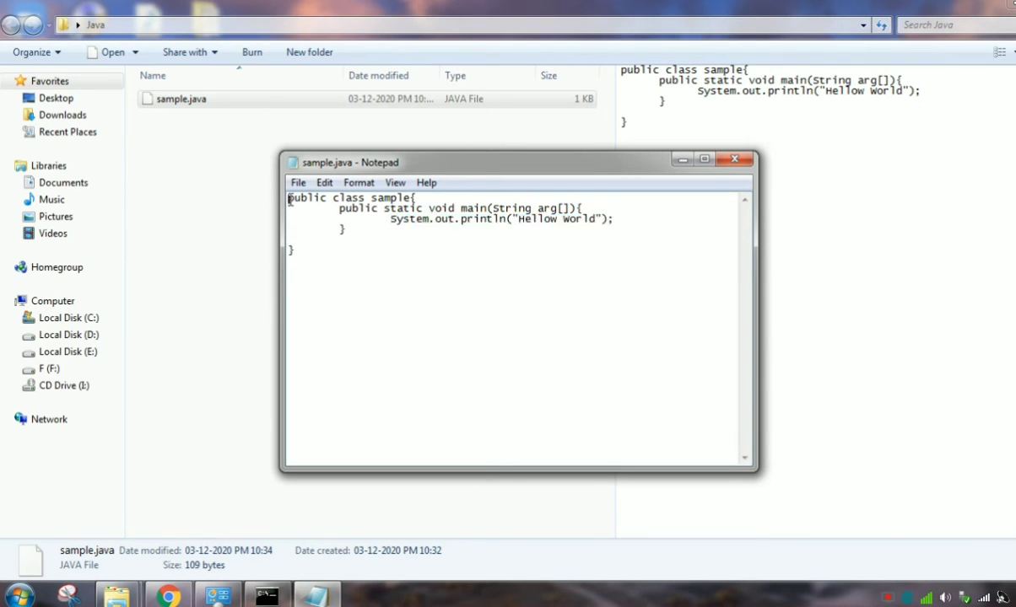
left_click_drag(289, 197, 409, 198)
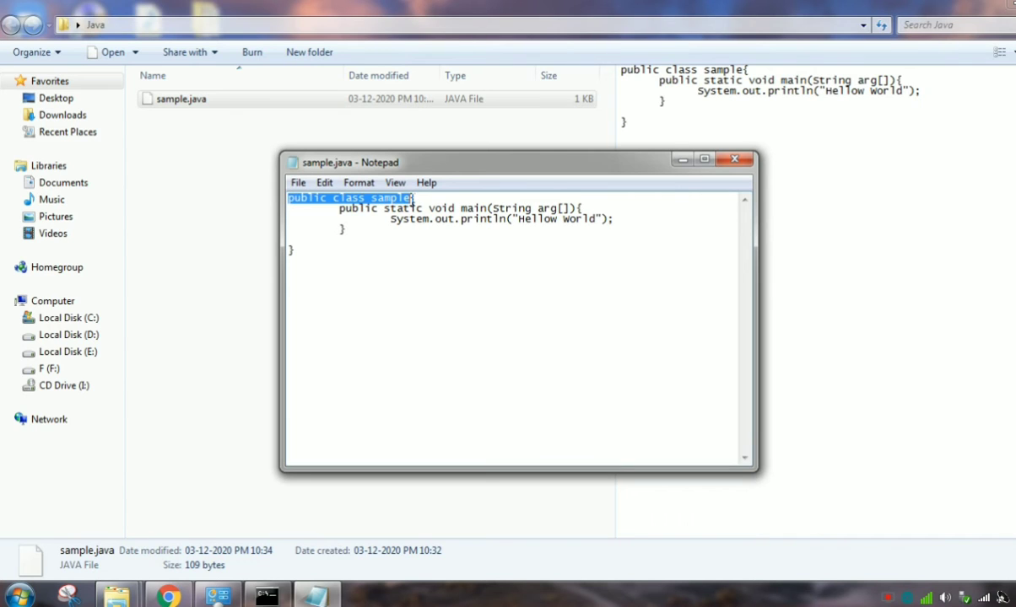
double_click(390, 198)
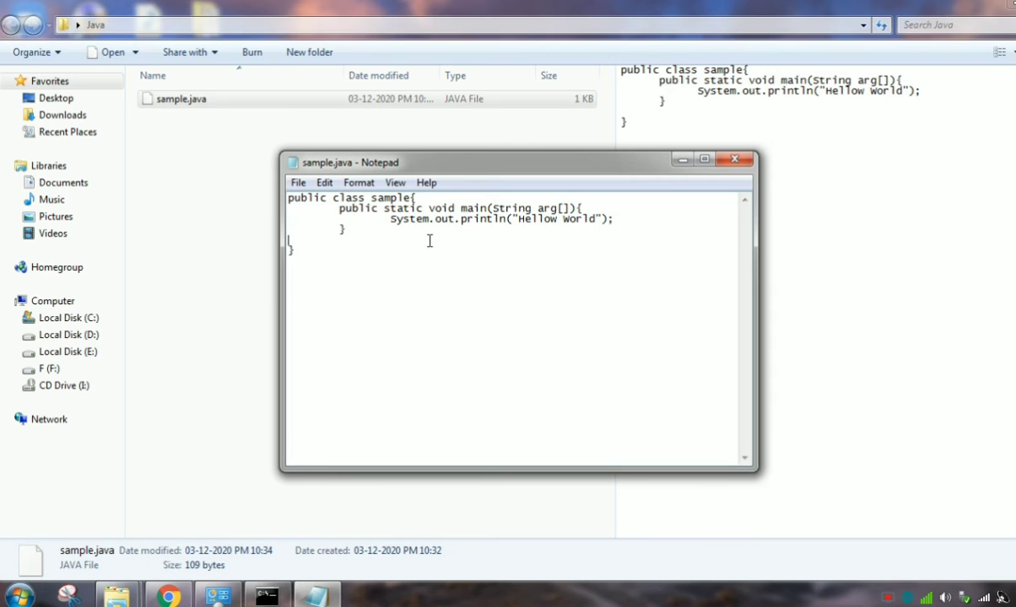
mouse_move(395, 203)
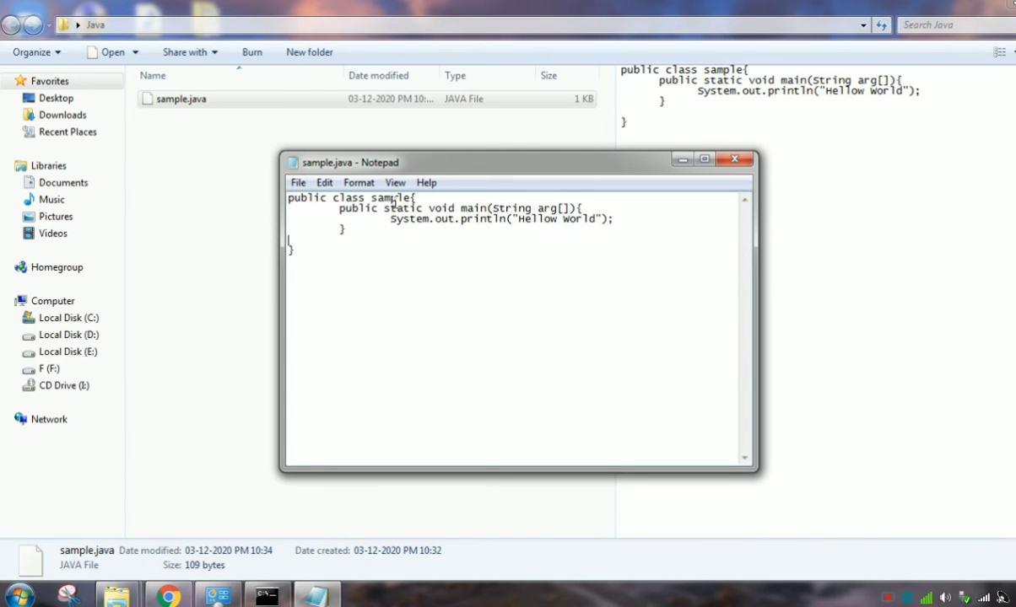
double_click(391, 197)
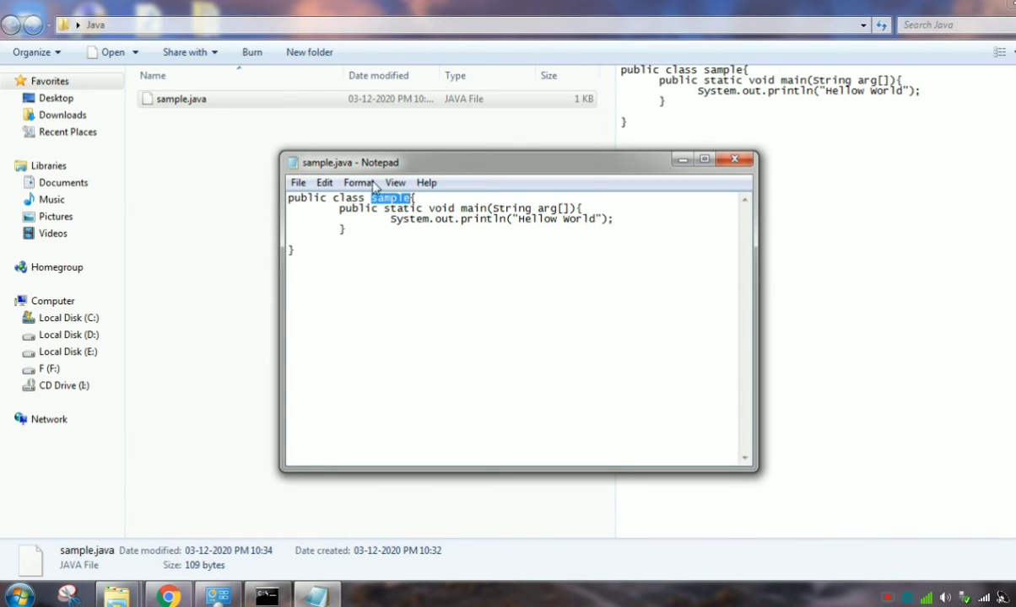
mouse_move(689, 174)
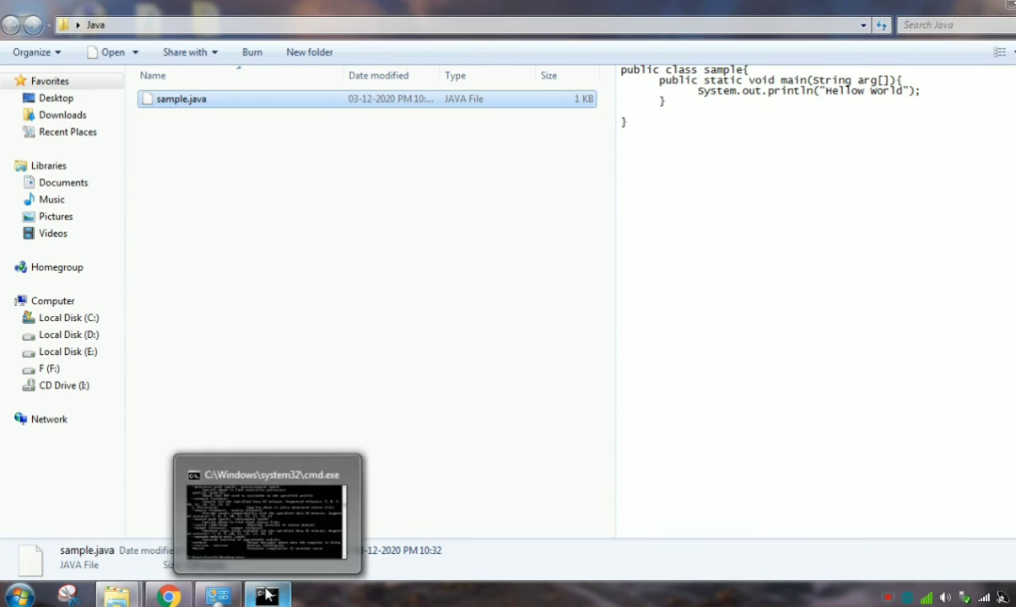
Step: Bring Command Prompt forward and enter javac sample.java to compile
left_click(266, 595)
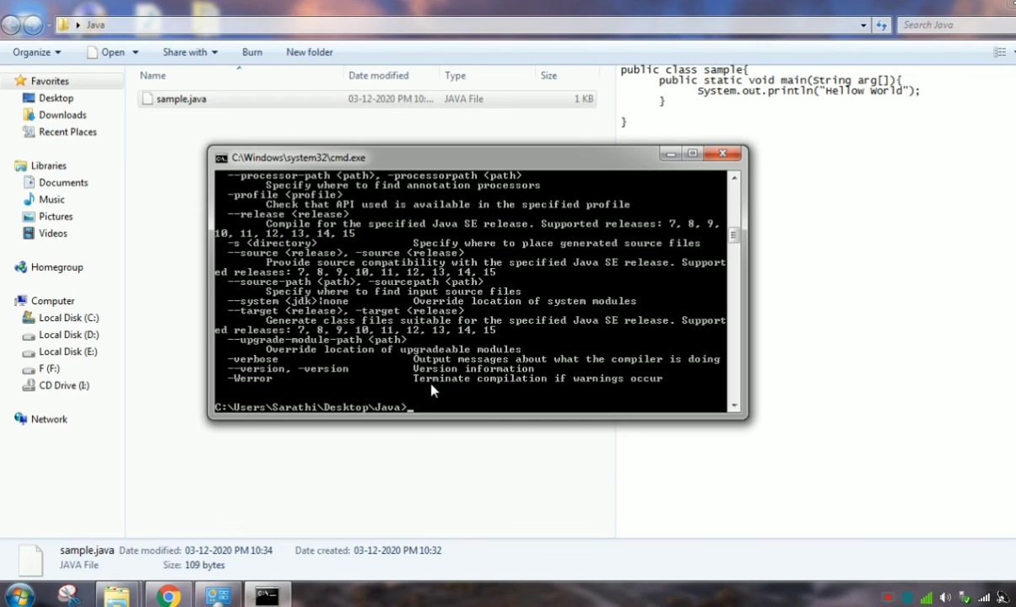
mouse_move(406, 381)
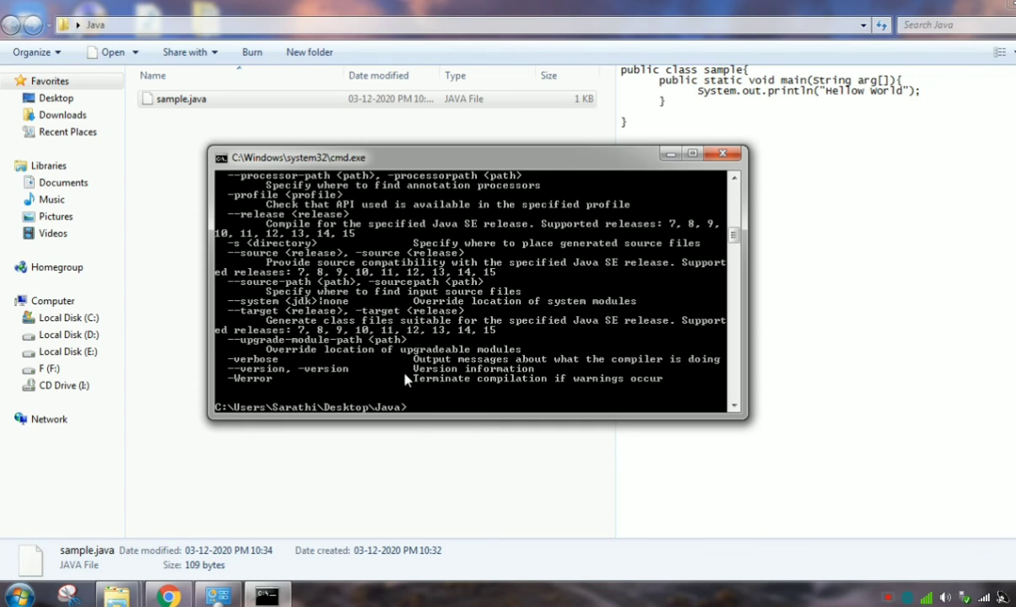
mouse_move(421, 361)
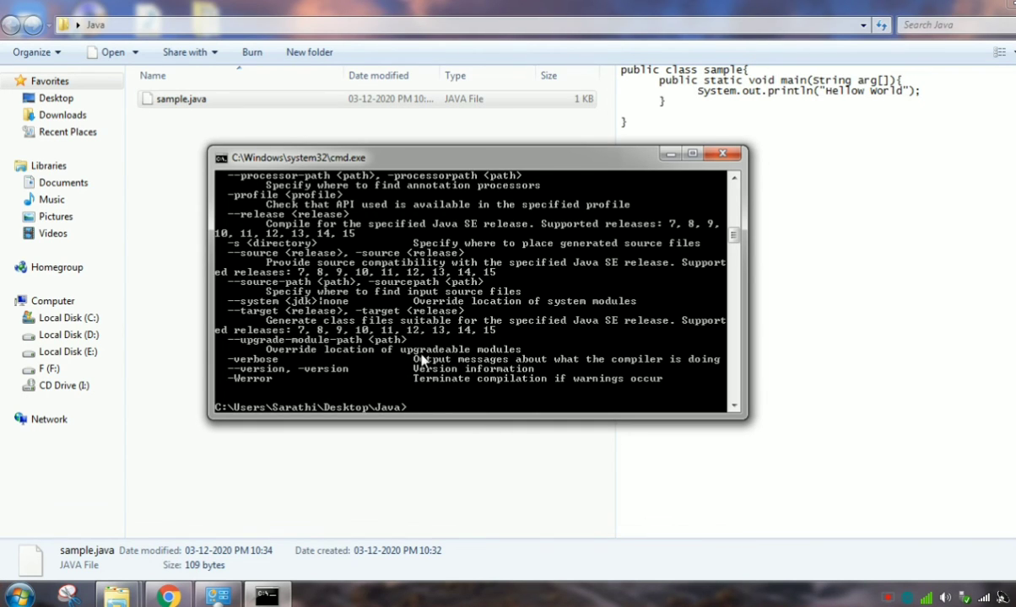
mouse_move(430, 413)
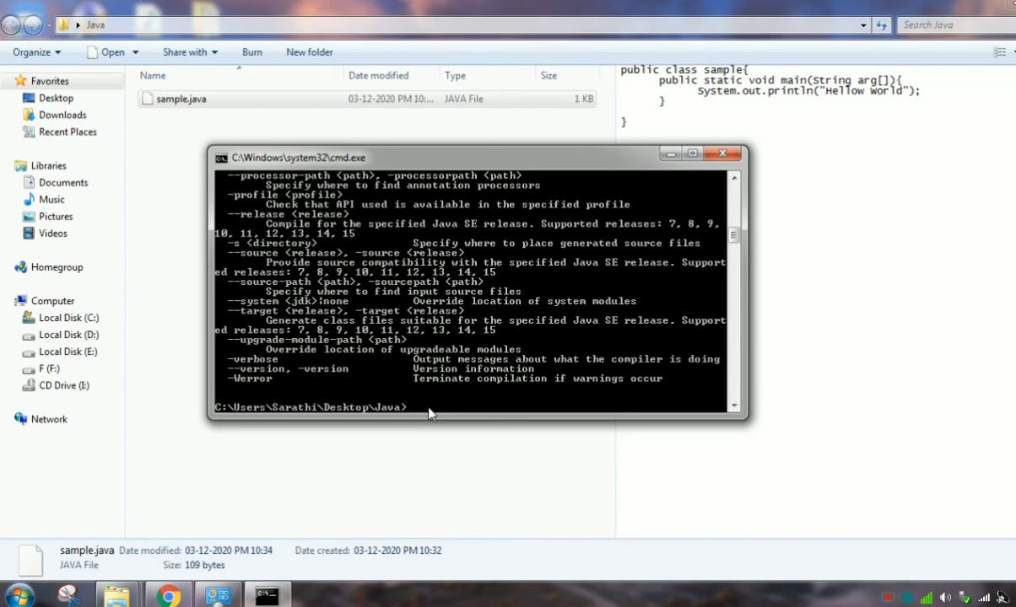
type("javac")
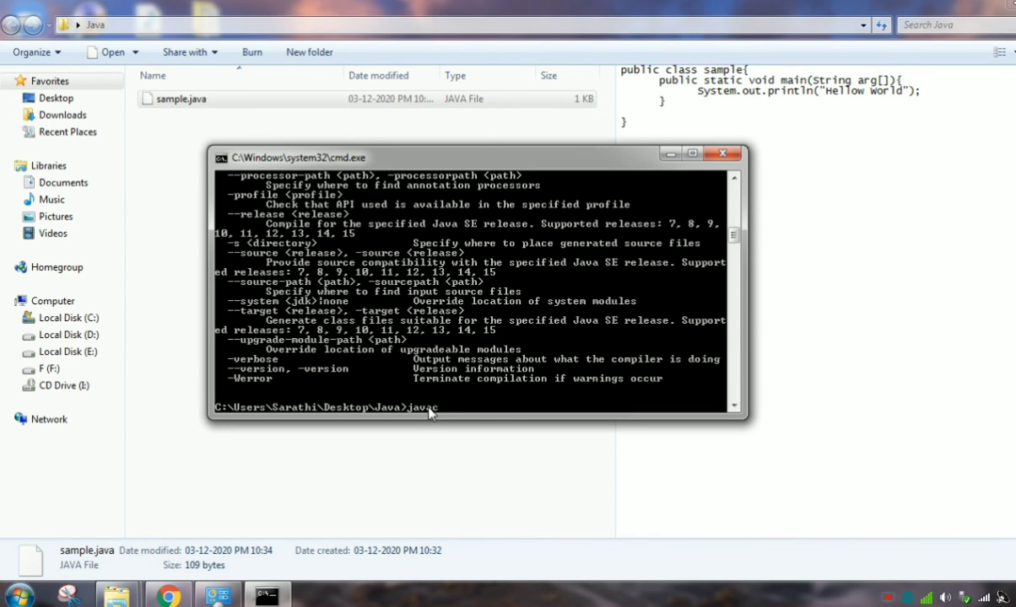
type("samp")
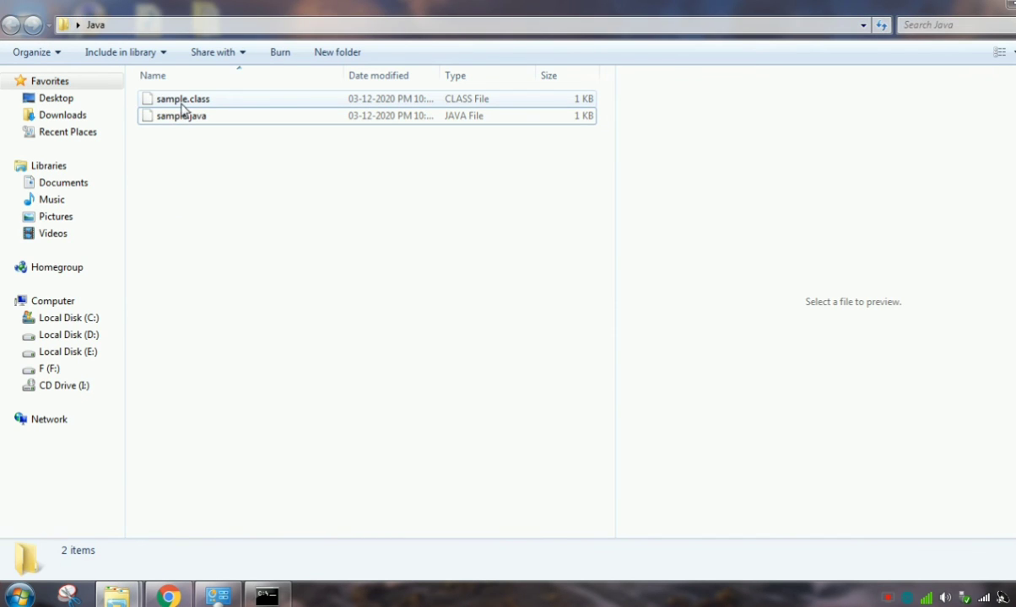
Step: Select sample.class in the Java folder to view its details
left_click(182, 99)
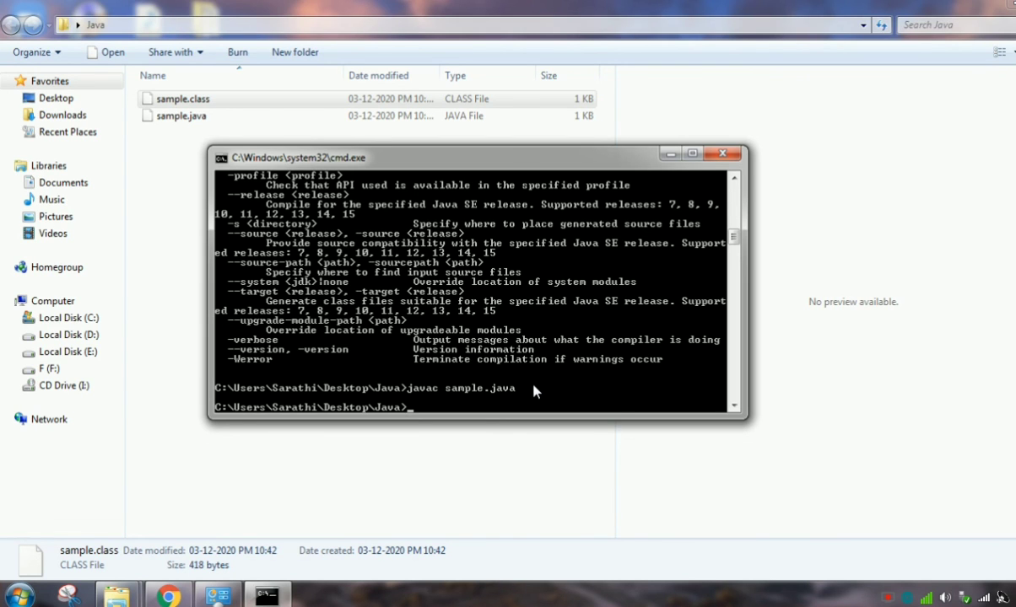
Step: Run java sample at the prompt, printing Hellow World
type("java")
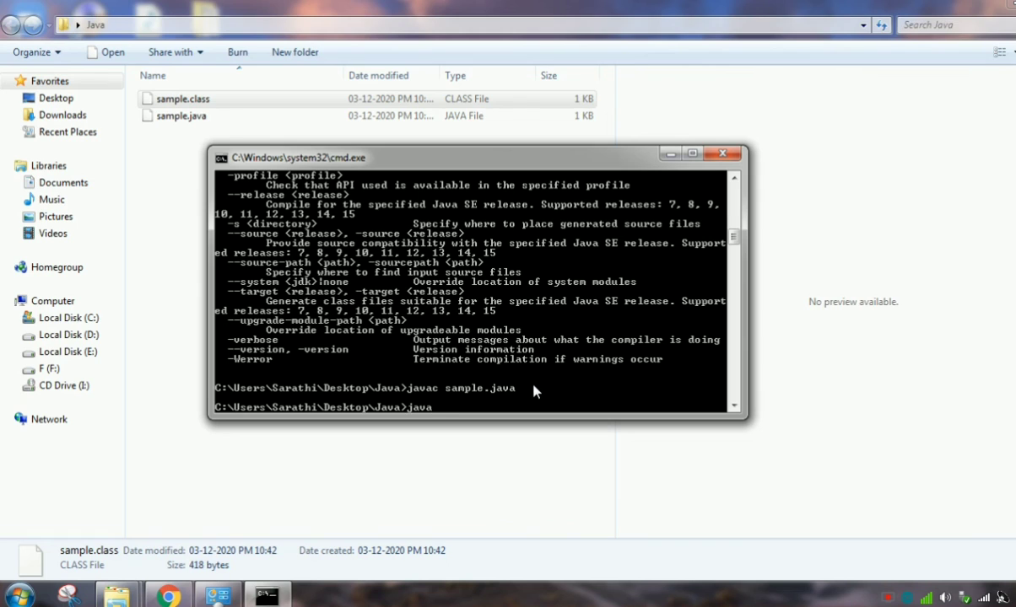
type("samp")
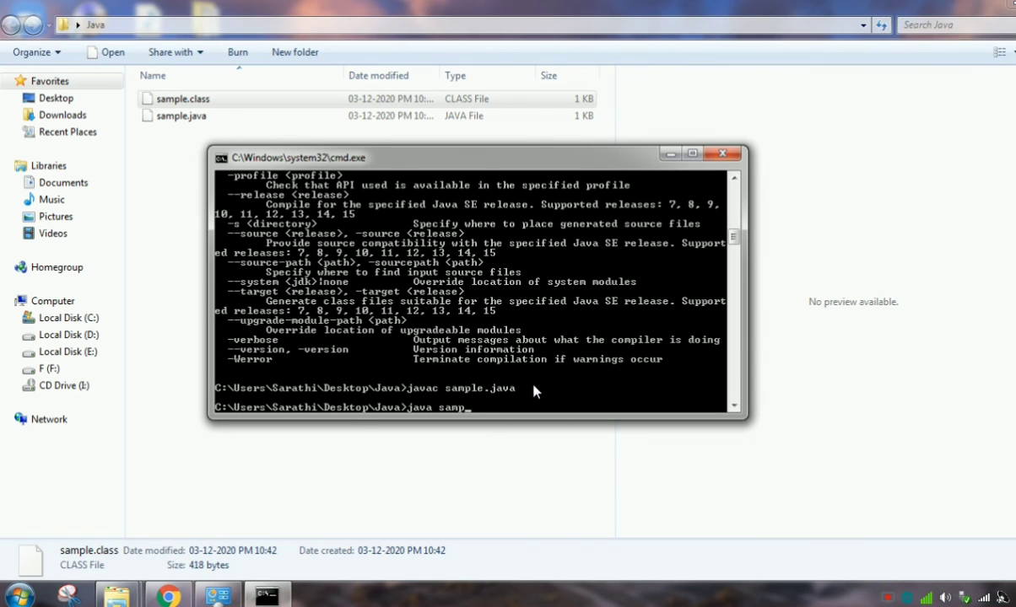
type("le")
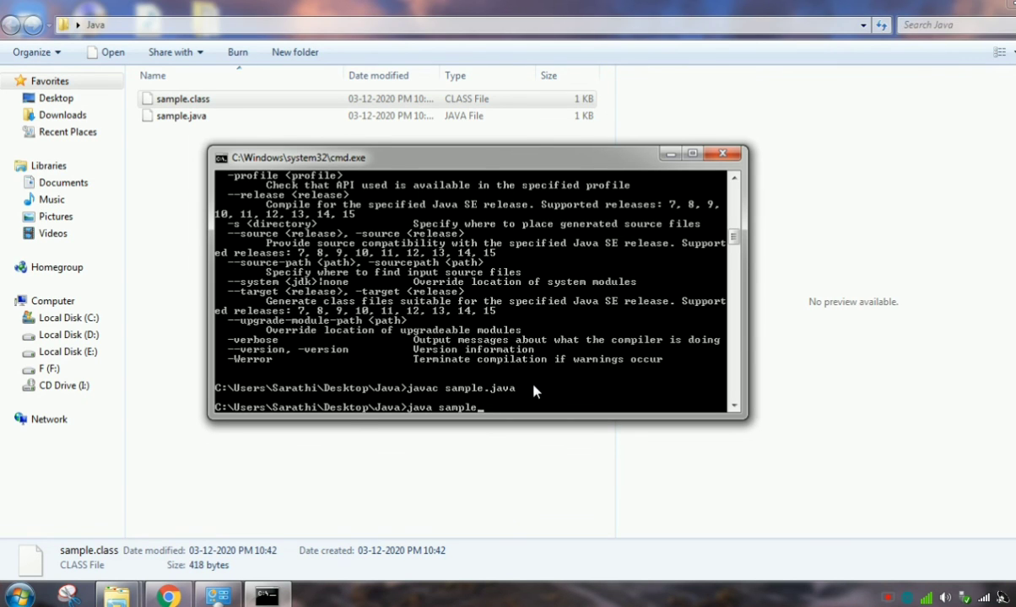
key("enter")
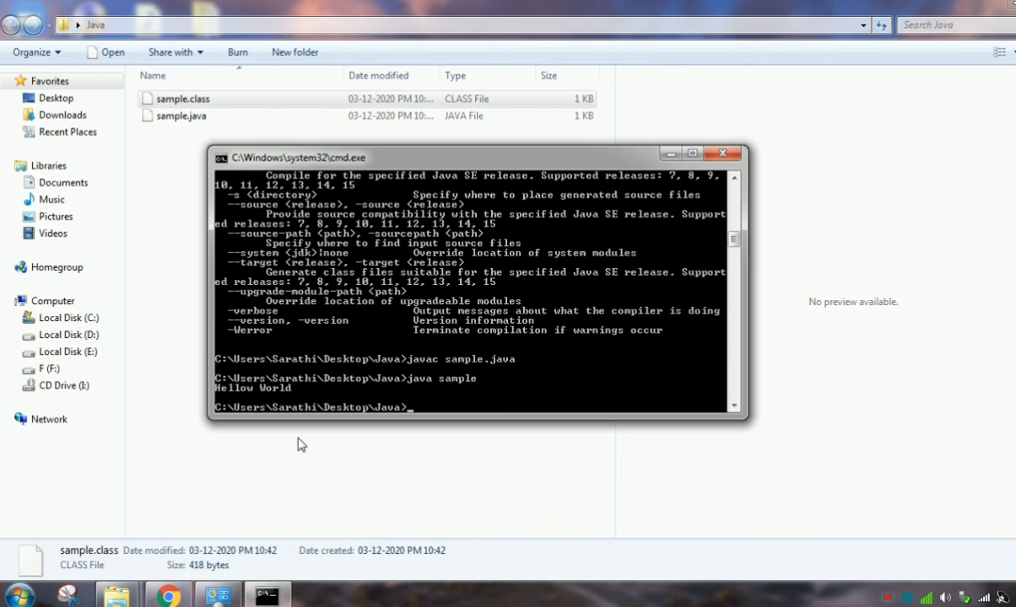
mouse_move(242, 400)
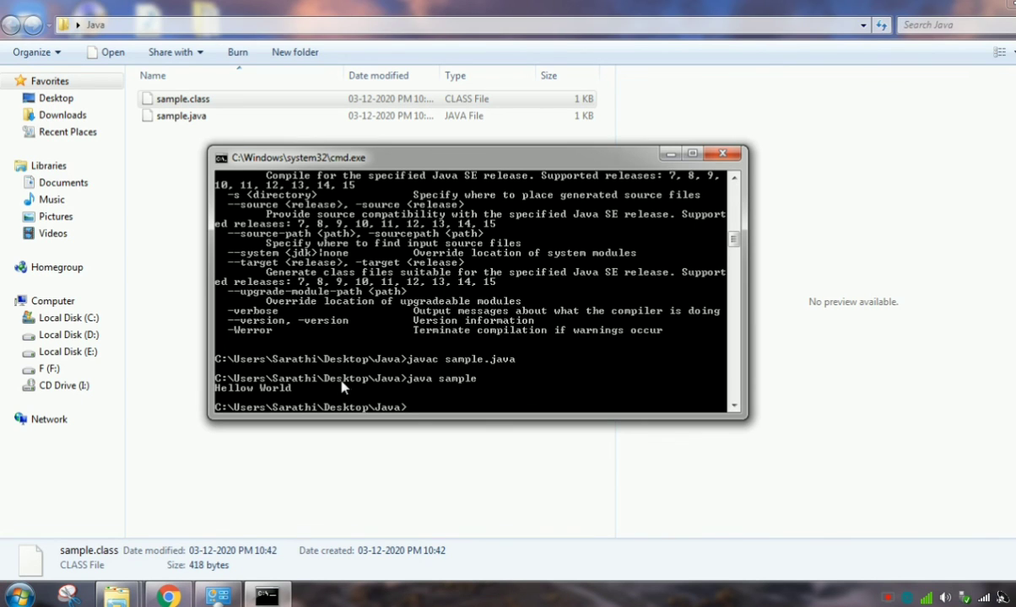
mouse_move(329, 281)
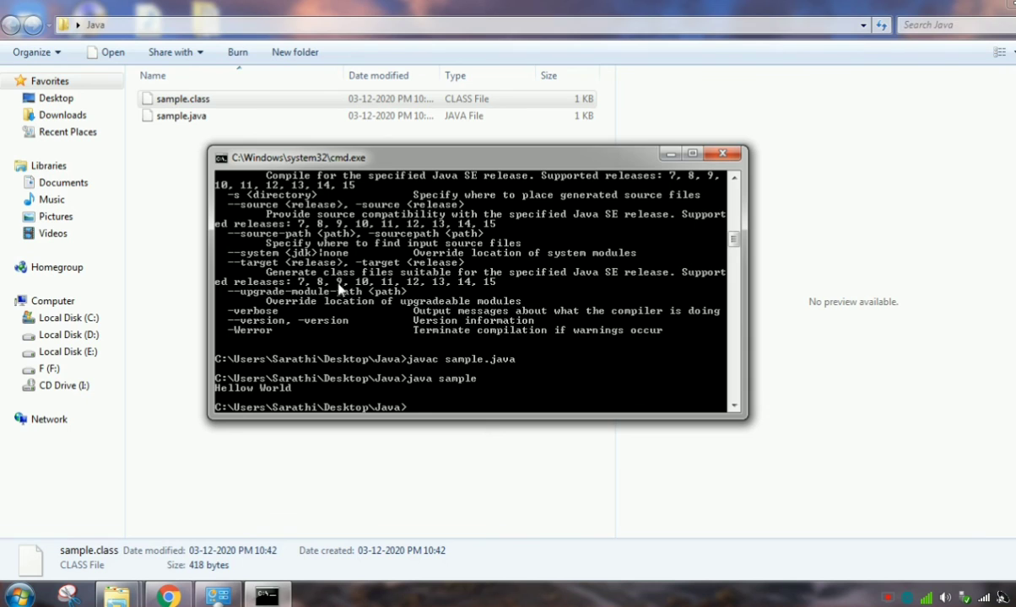
mouse_move(302, 289)
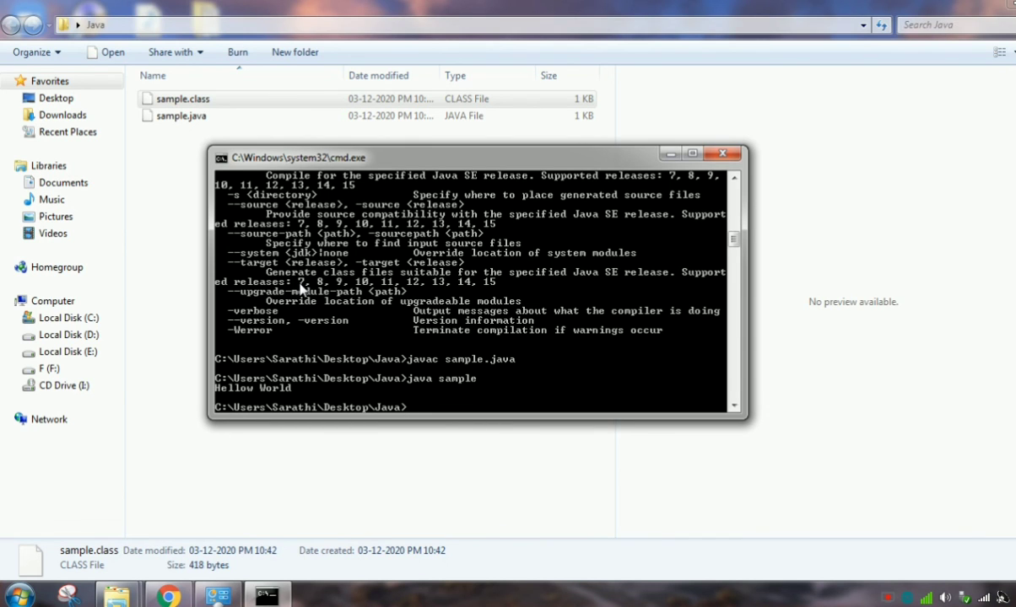
mouse_move(184, 134)
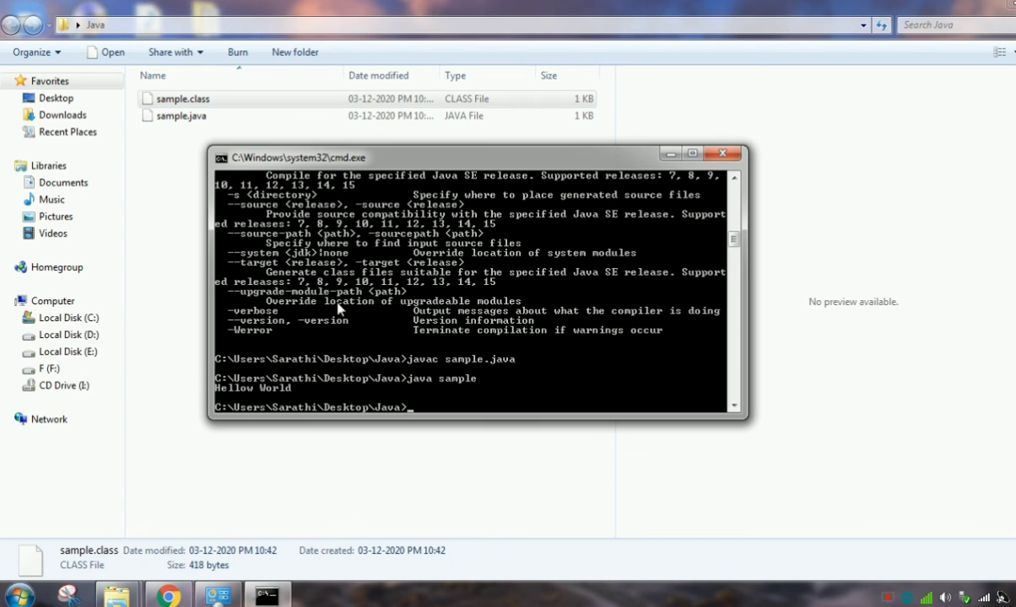
mouse_move(168, 595)
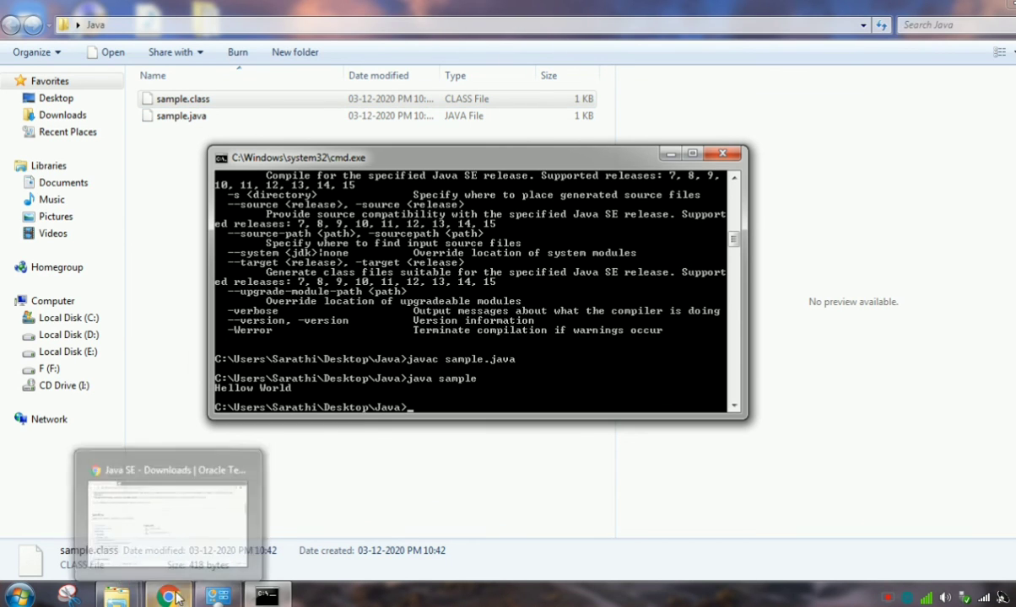